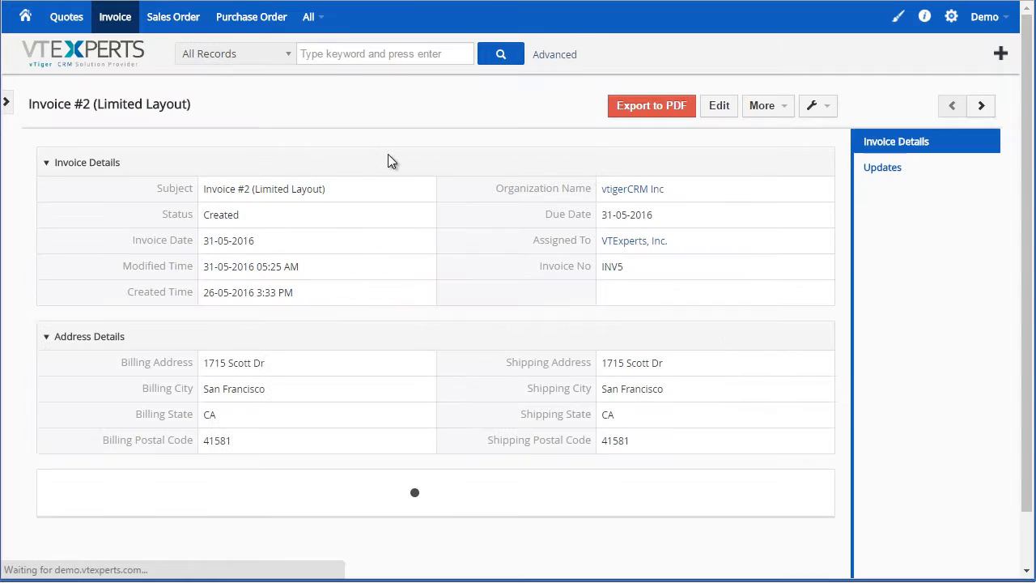
- Open Sales Order #2 (Customized Layout) from the Sales Order list
scroll("down", 3)
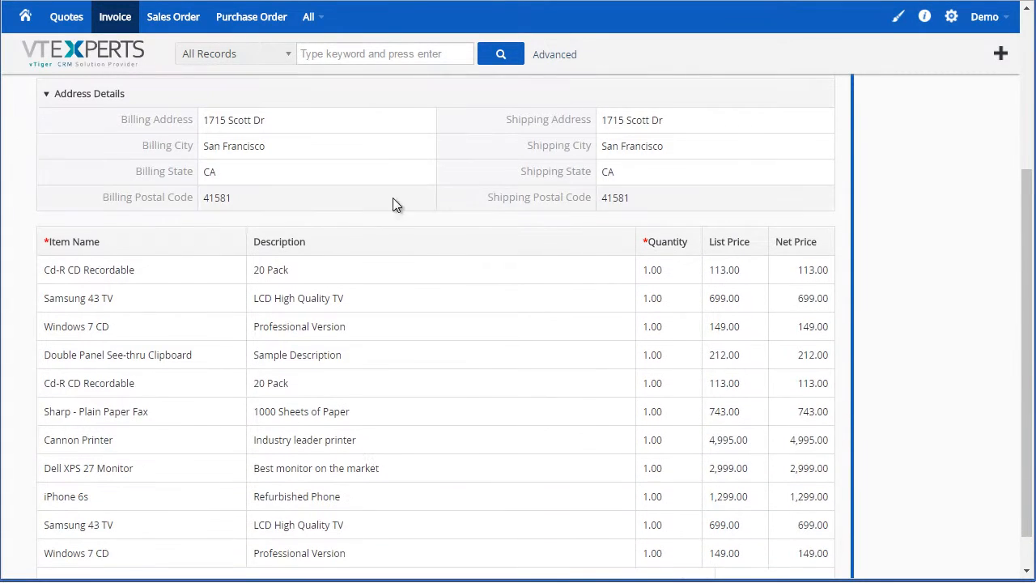
mouse_move(387, 245)
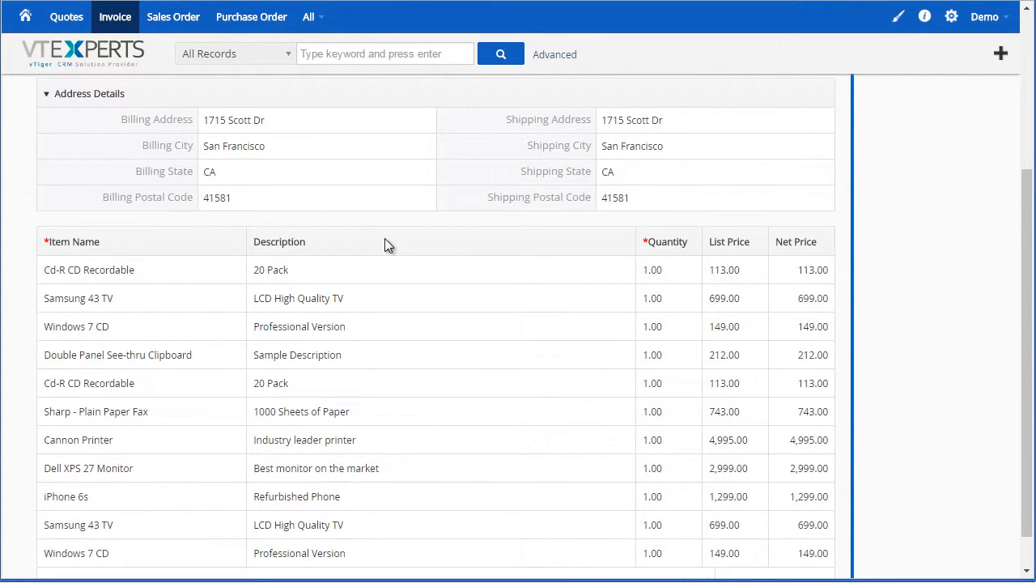
mouse_move(528, 219)
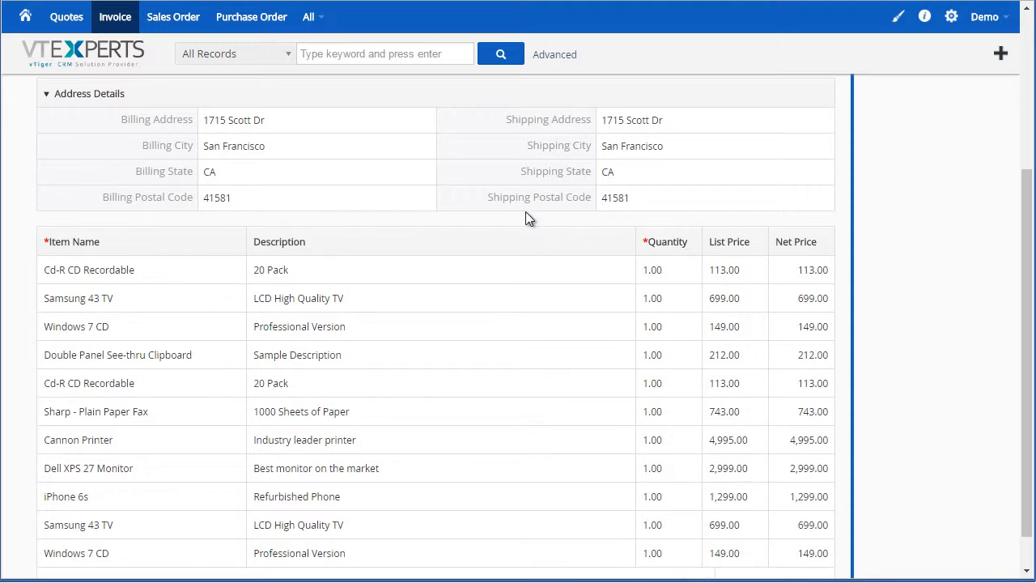
scroll("down", 3)
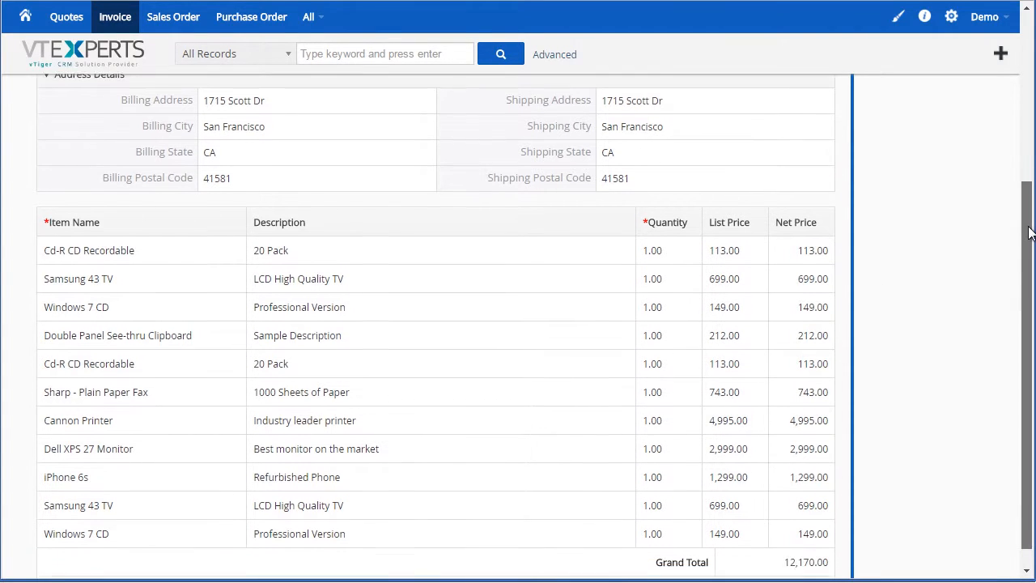
scroll("down", 3)
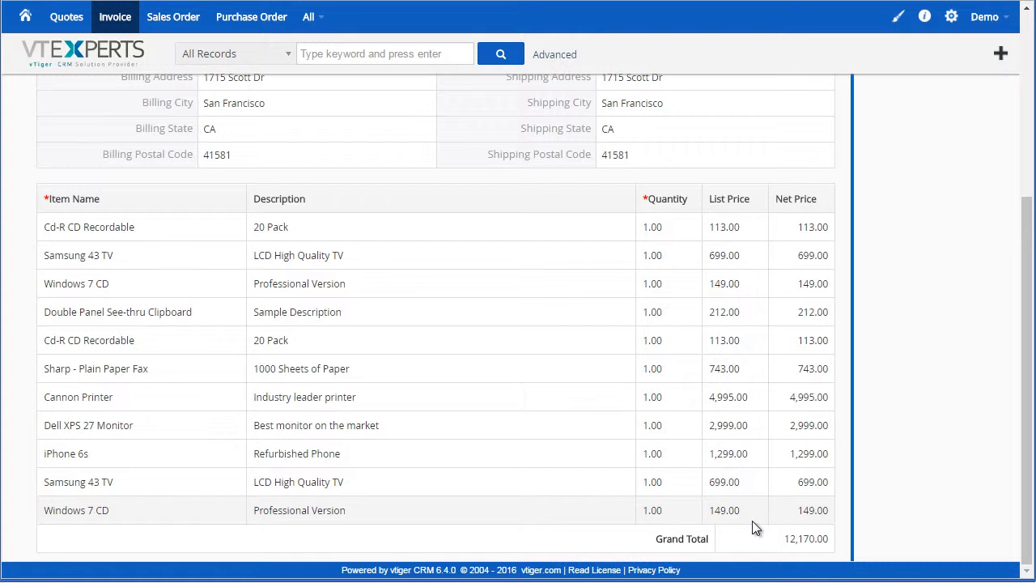
mouse_move(342, 278)
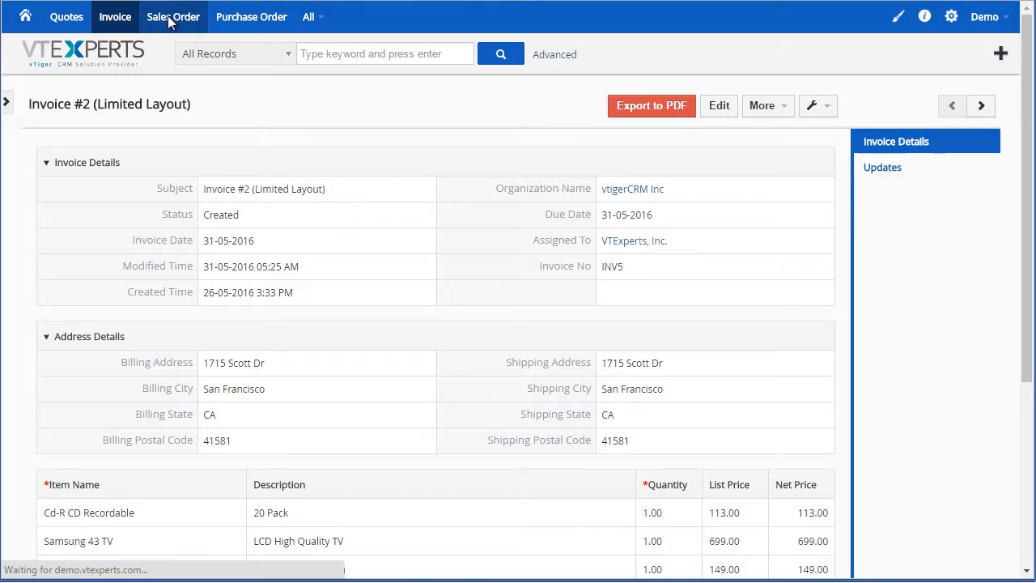
left_click(173, 16)
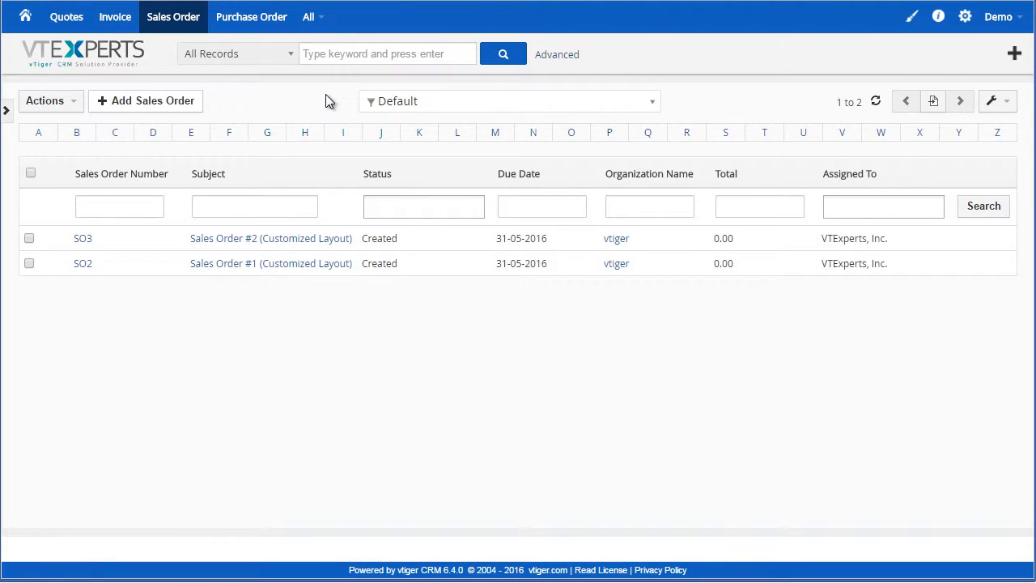
mouse_move(323, 131)
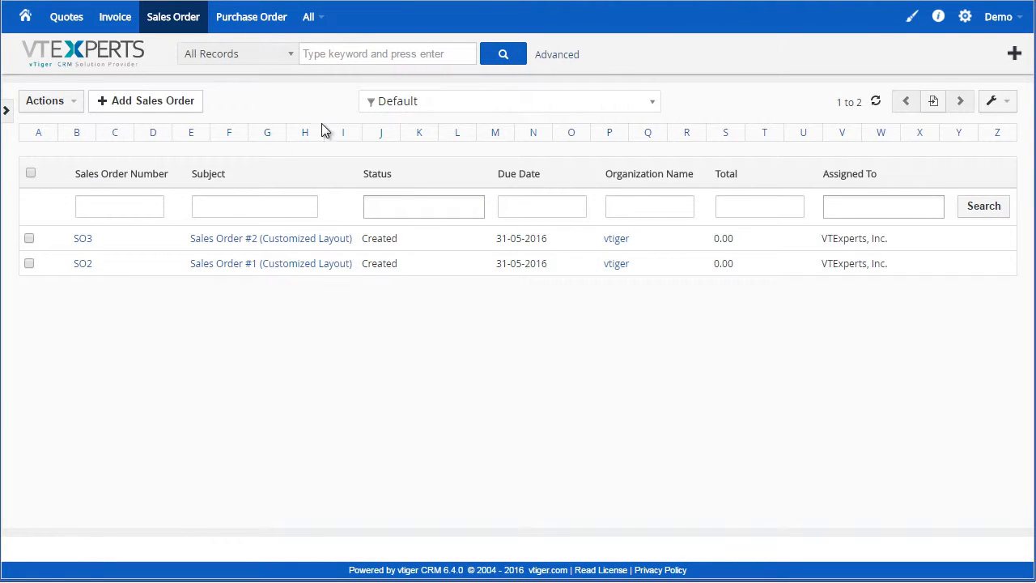
left_click(270, 238)
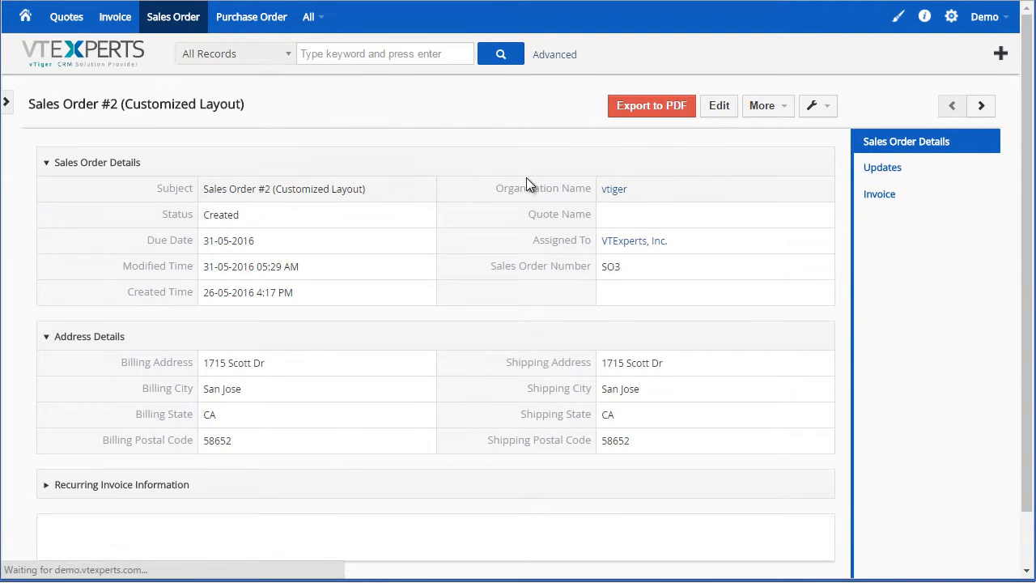
- Scroll through the order's four line items and the 128 labor hours total
scroll("down", 3)
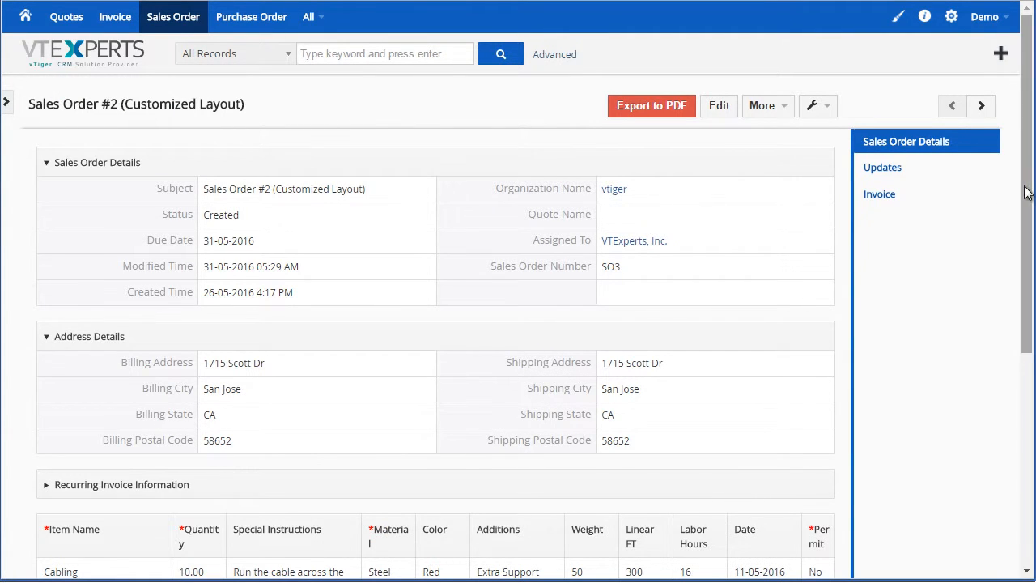
scroll("down", 3)
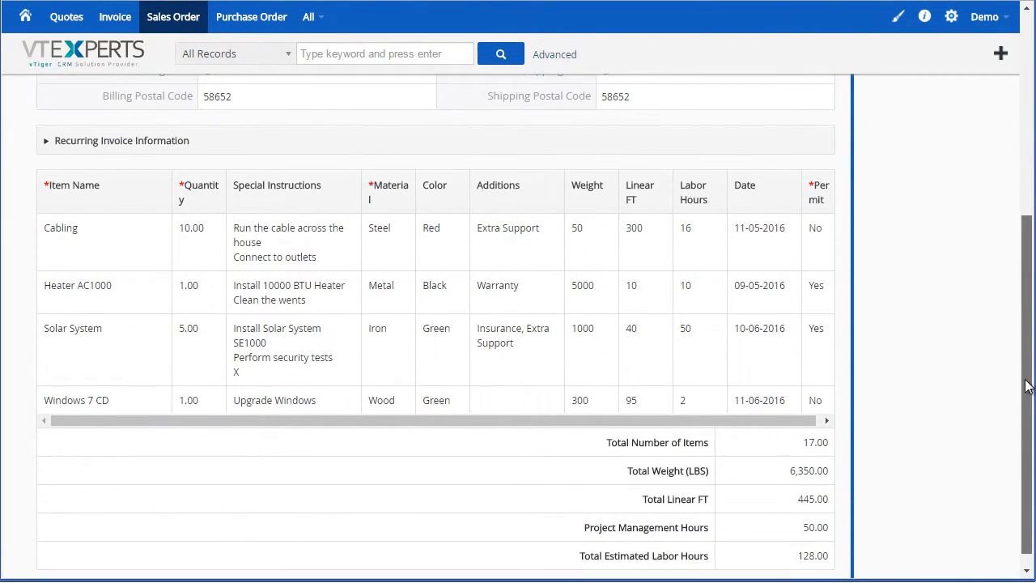
mouse_move(380, 201)
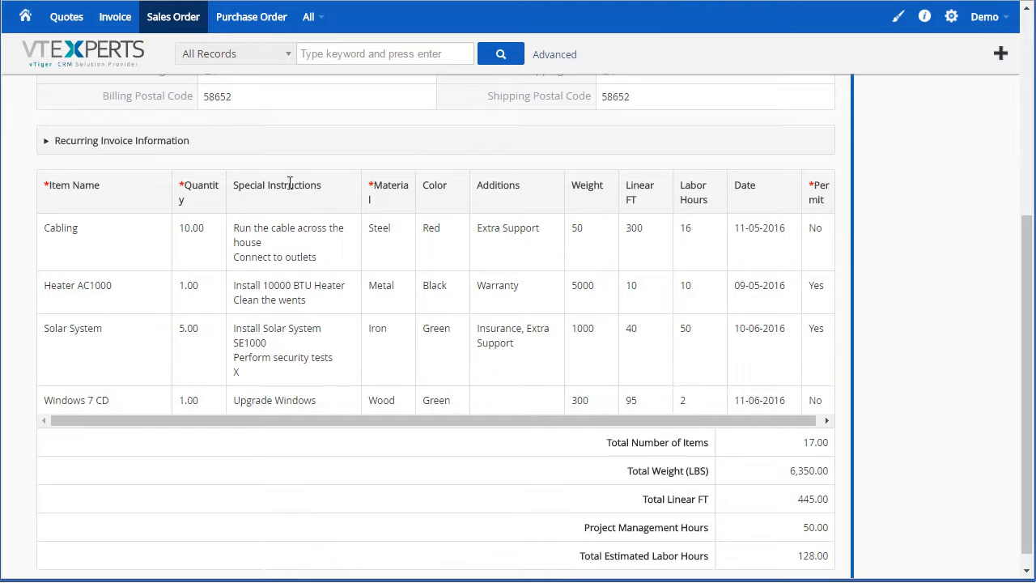
mouse_move(534, 193)
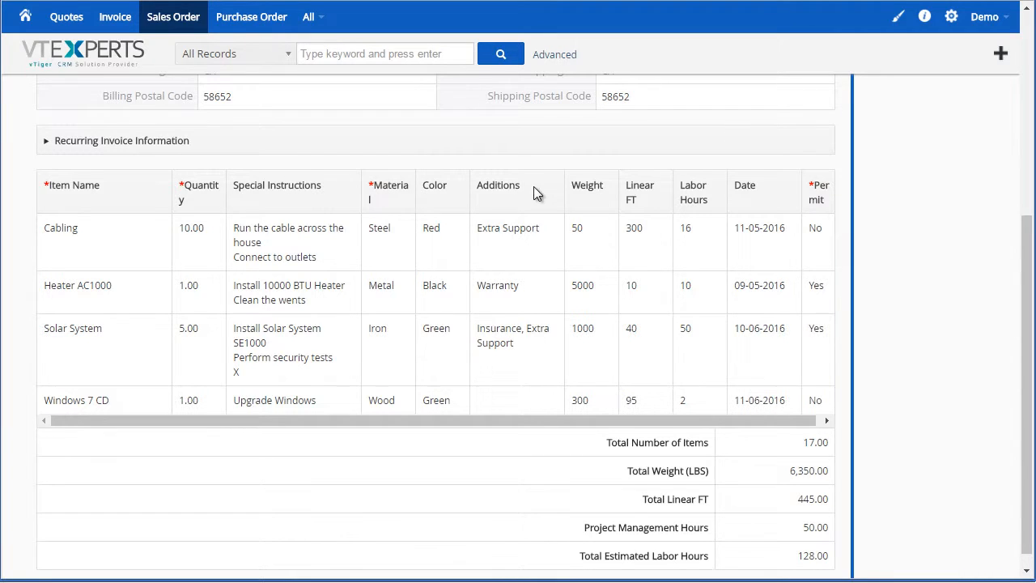
mouse_move(784, 214)
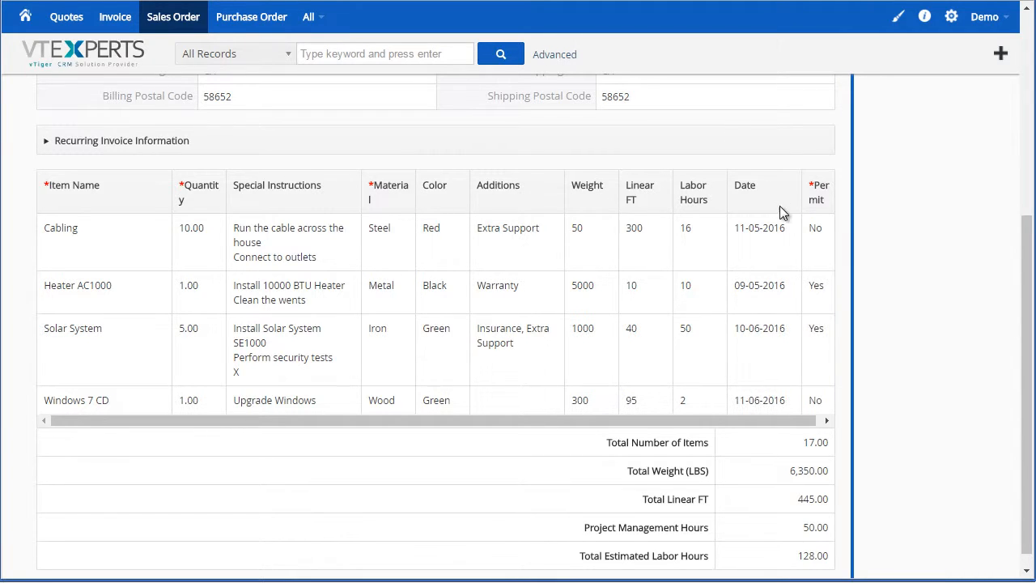
mouse_move(683, 197)
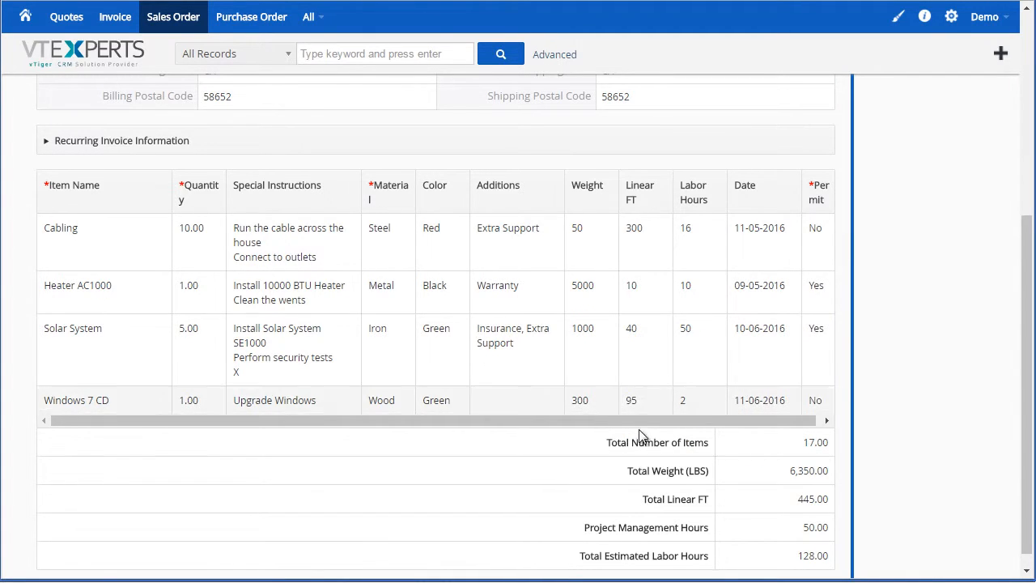
mouse_move(670, 521)
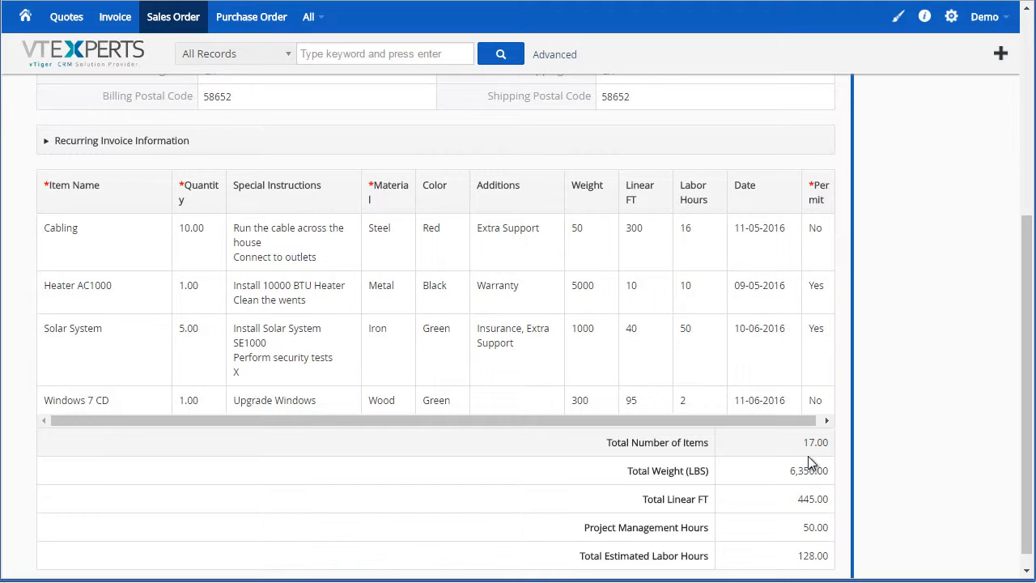
scroll("down", 3)
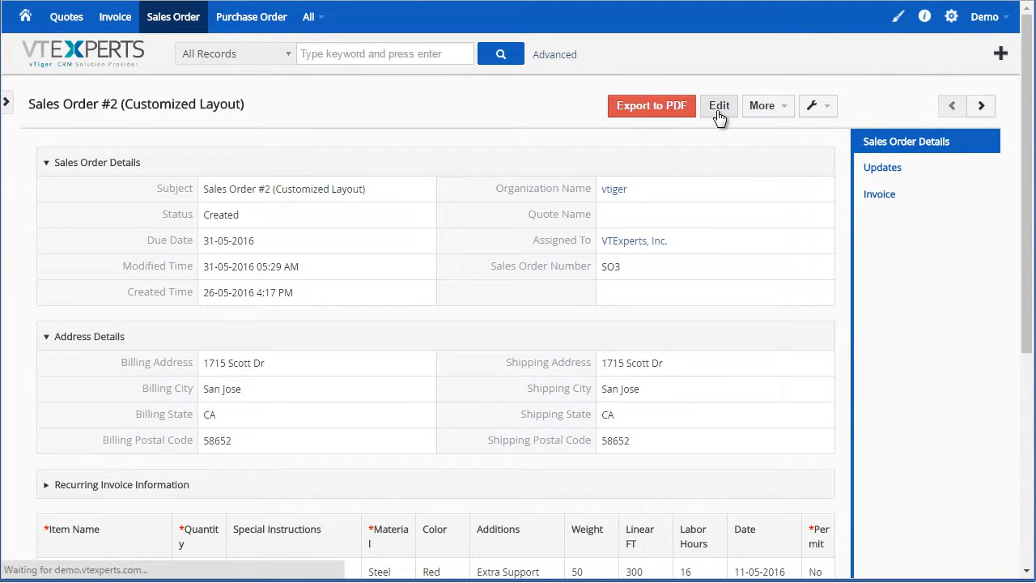
- Edit the sales order, setting the Solar System item's material to Stone and a new colour
left_click(719, 106)
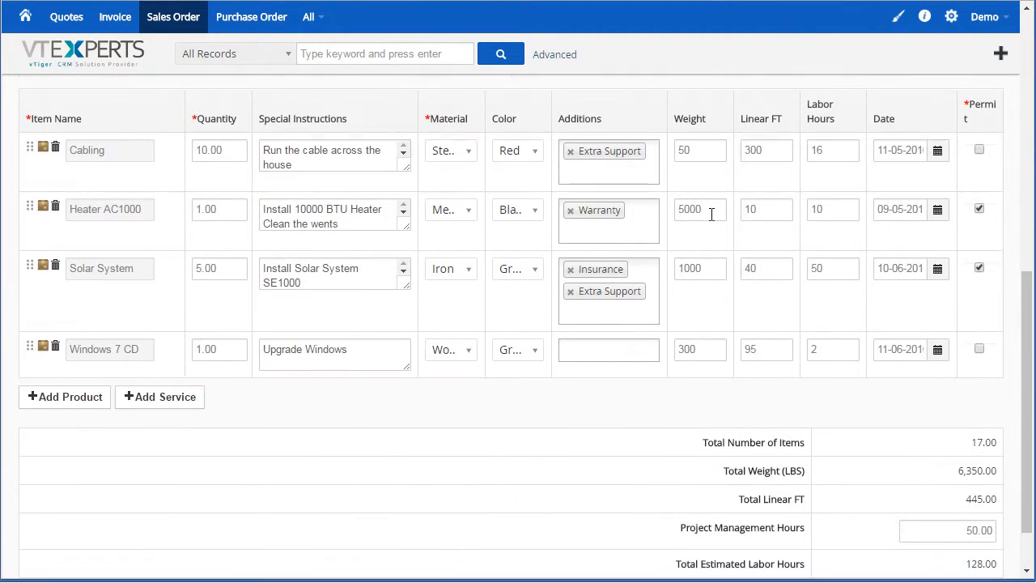
left_click(450, 269)
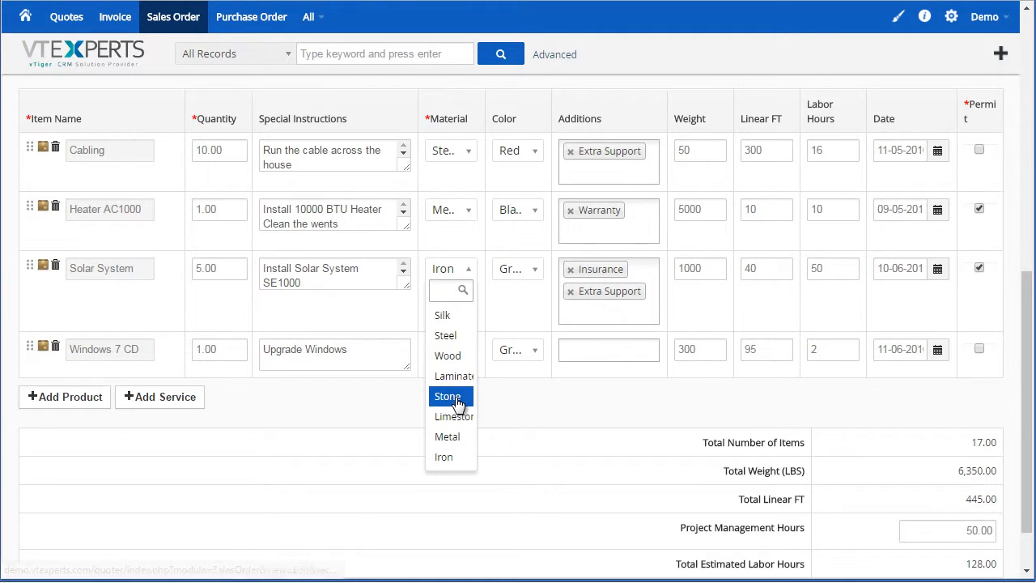
left_click(446, 395)
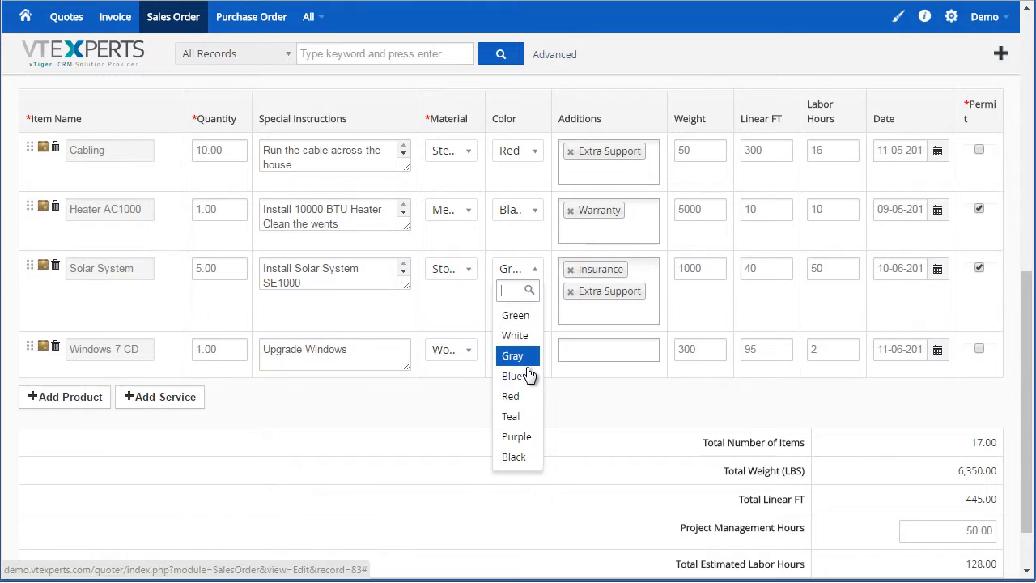
left_click(511, 375)
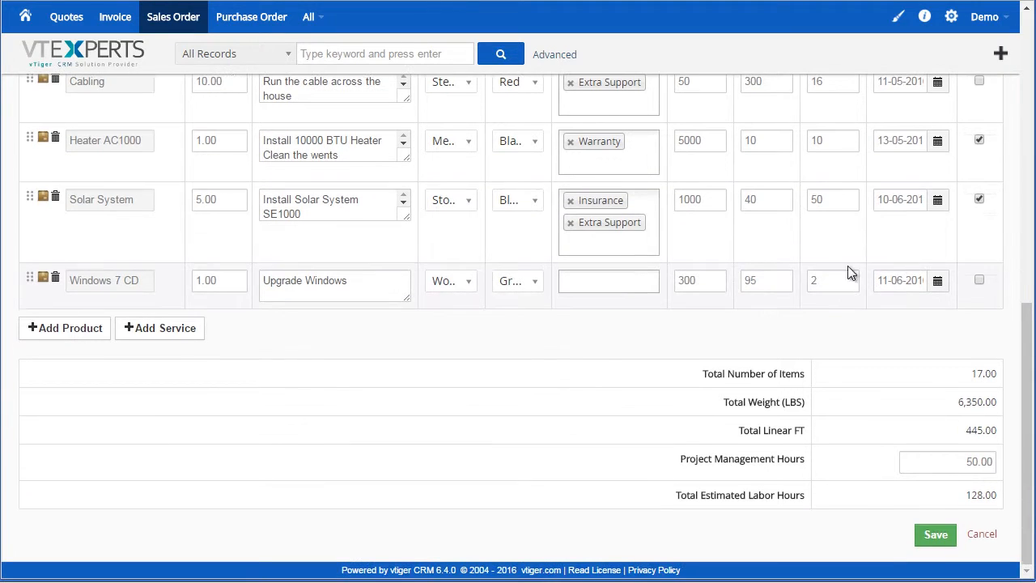
mouse_move(732, 282)
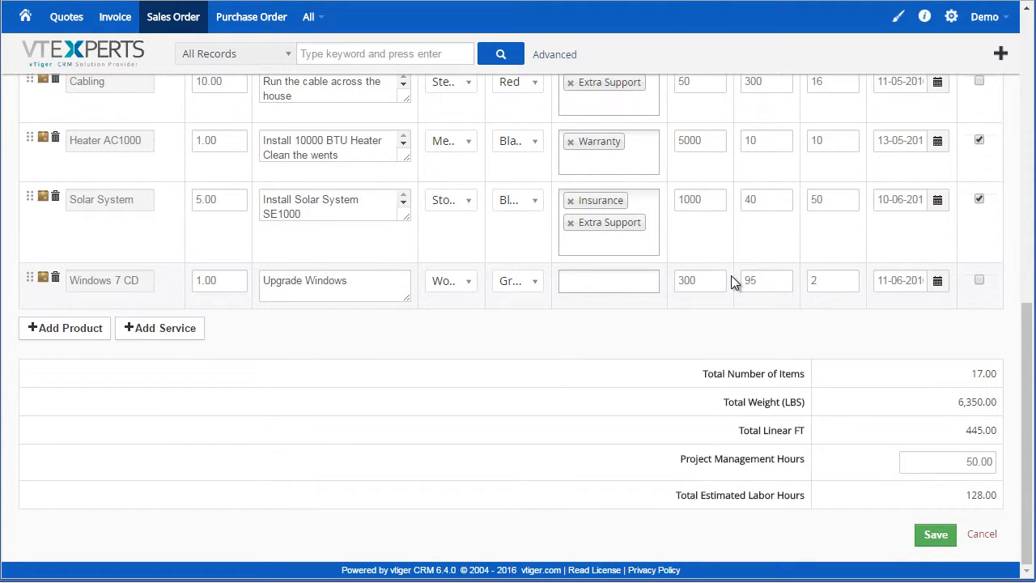
mouse_move(709, 170)
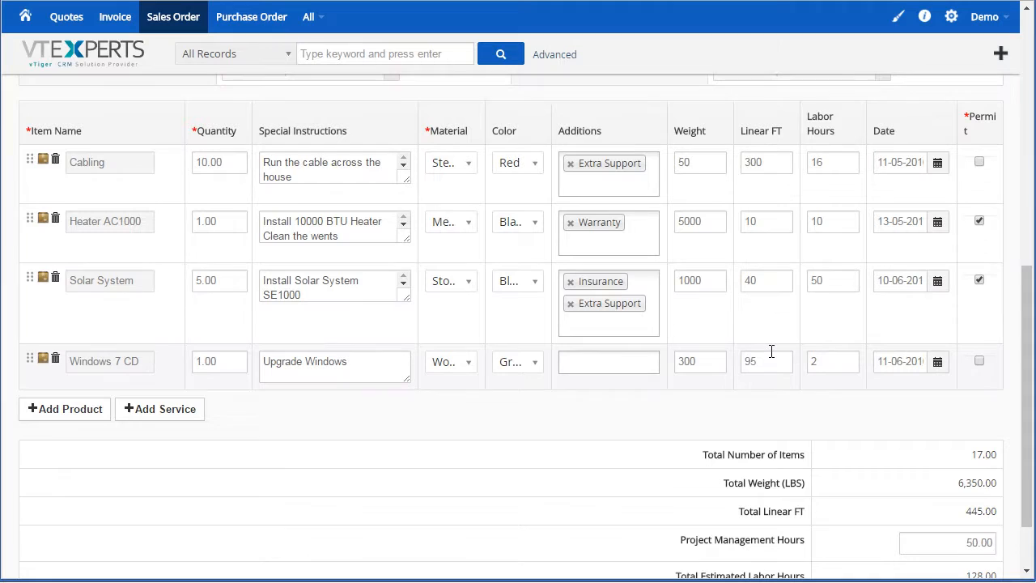
- Raise the Windows 7 CD weight to 300000 and save, recalculating total weight to 306,050.00
scroll("down", 3)
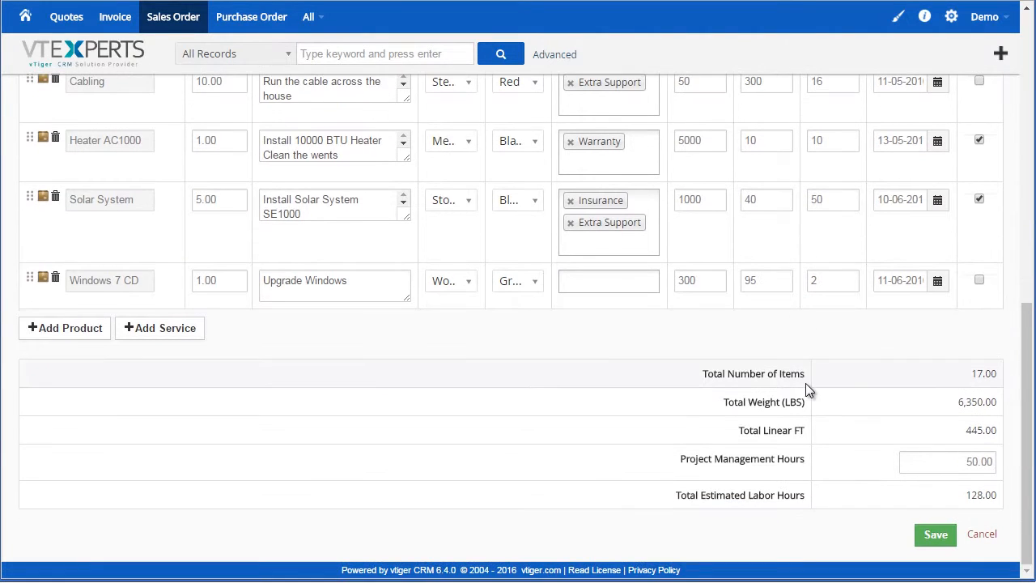
double_click(793, 402)
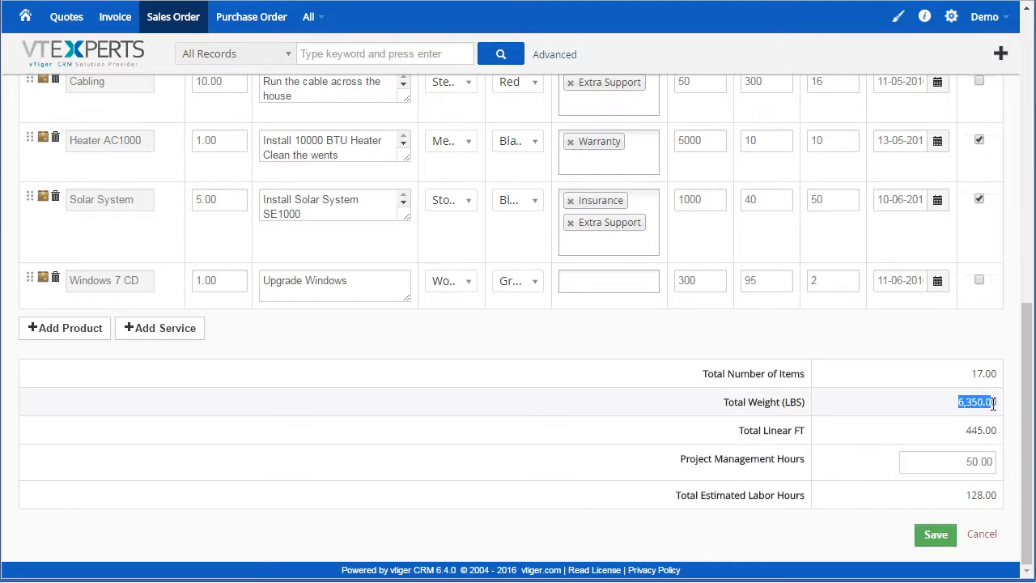
left_click(699, 280)
type("000")
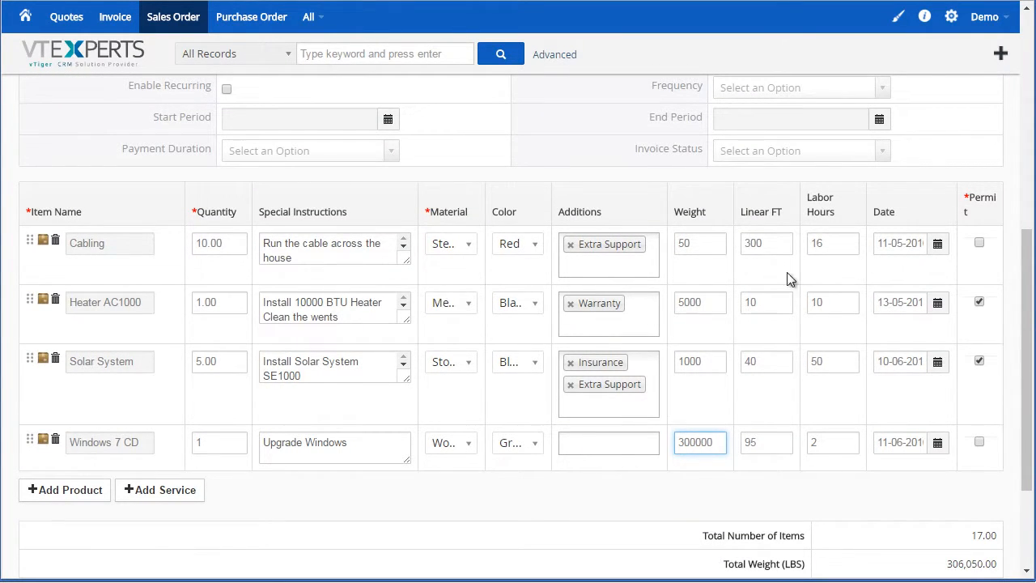
mouse_move(822, 211)
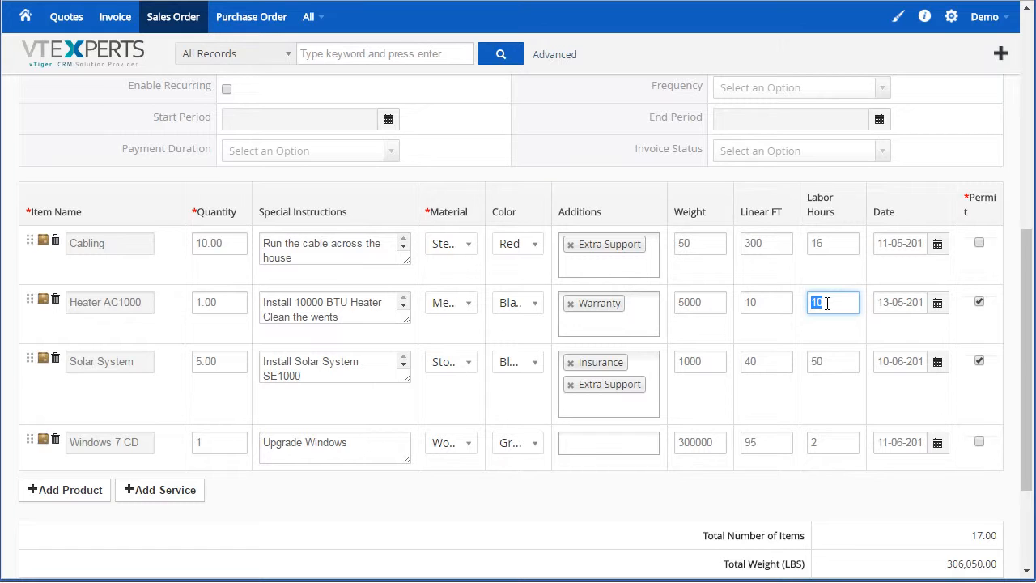
scroll("down", 3)
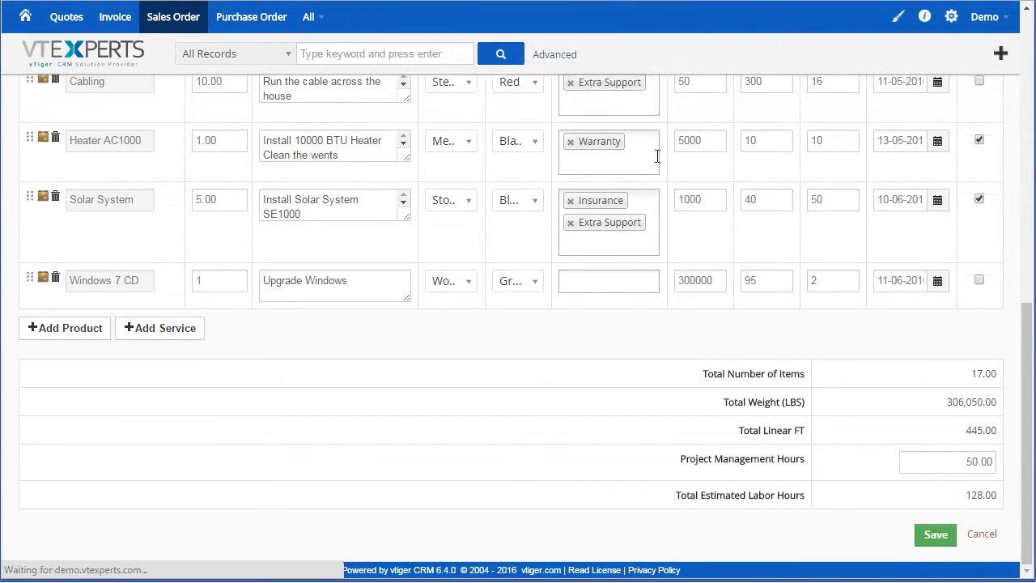
left_click(935, 534)
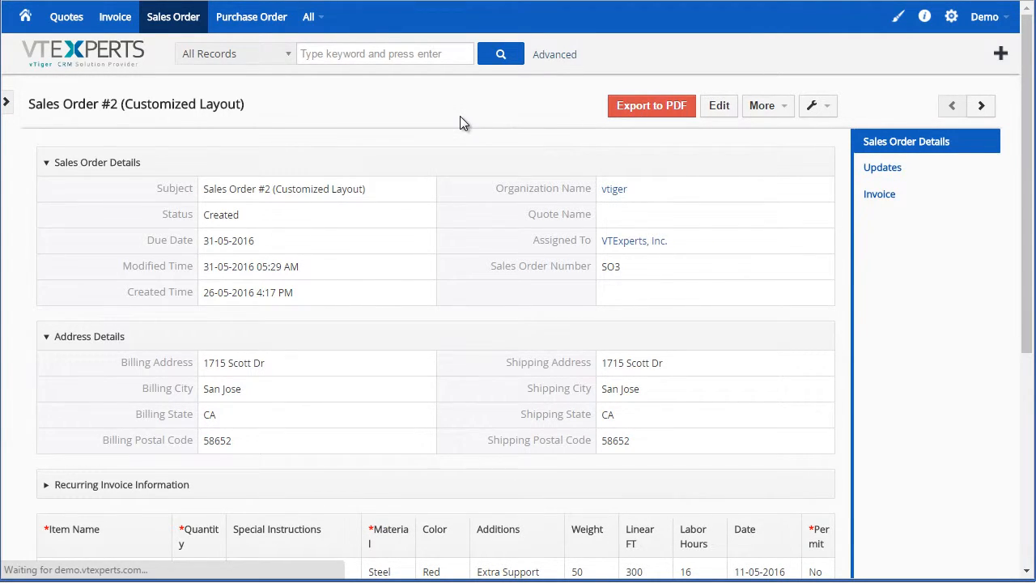
- Review the exported Sales Order #2 PDF's item table and totals
left_click(650, 105)
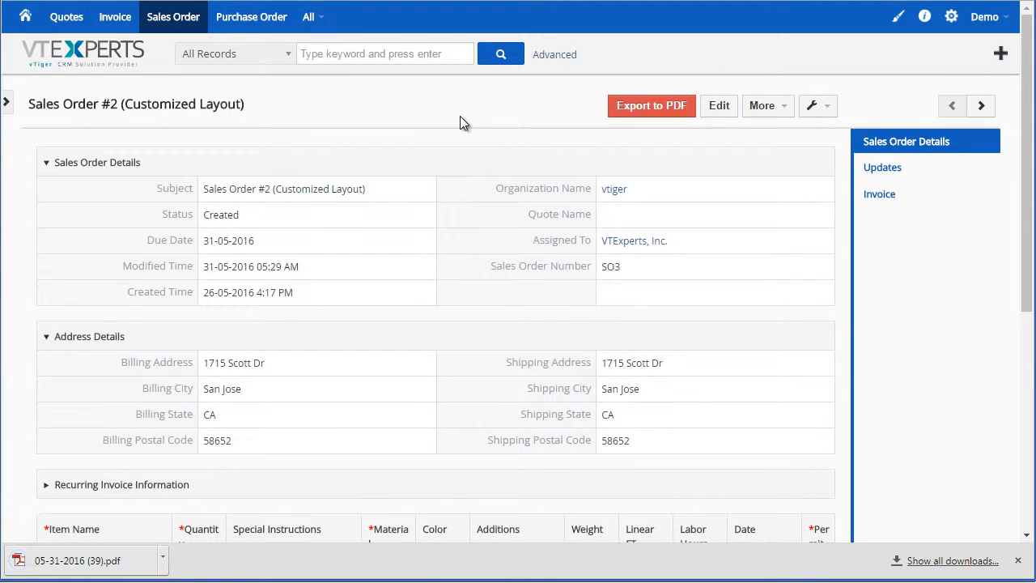
mouse_move(110, 527)
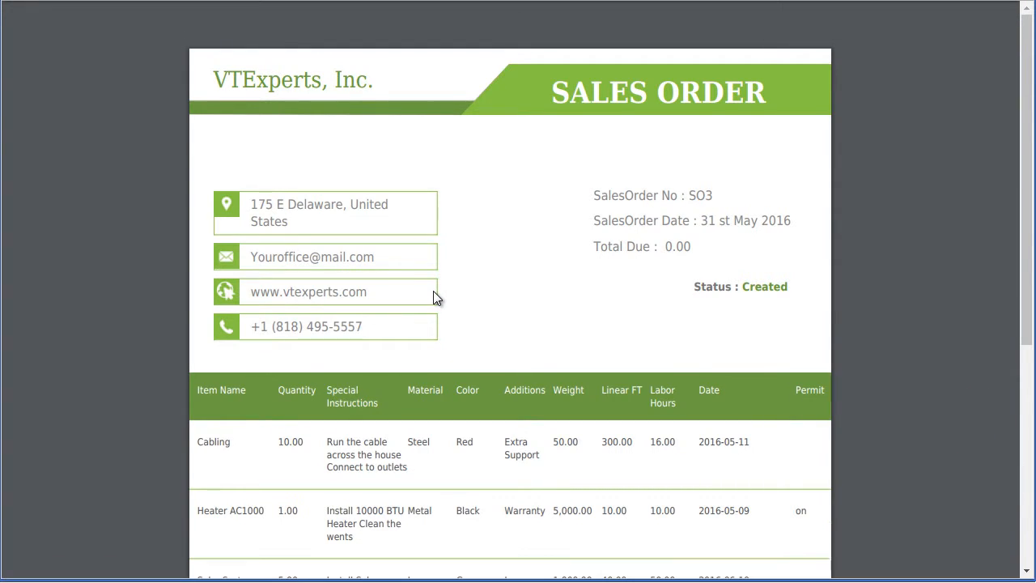
scroll("down", 3)
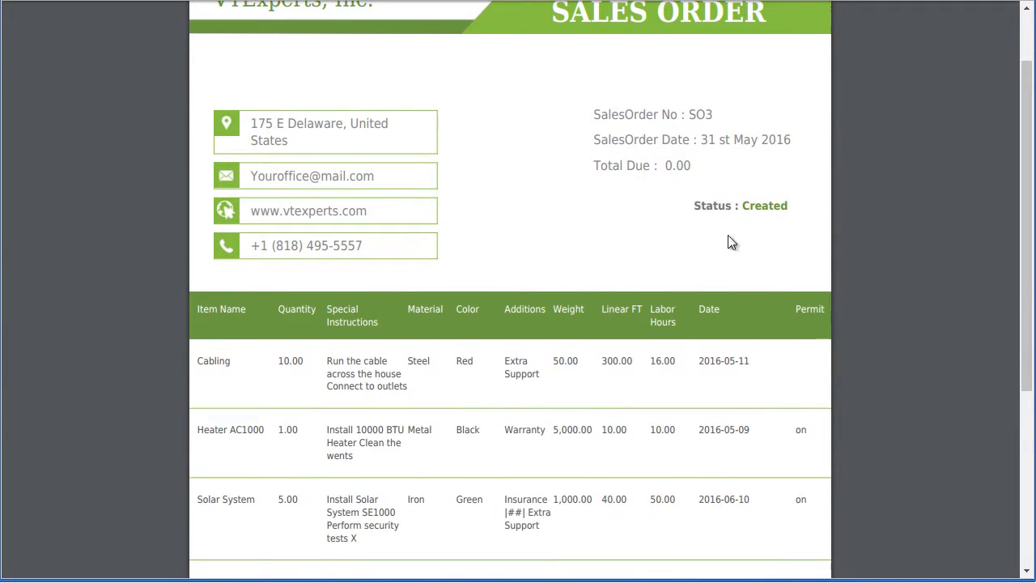
scroll("down", 3)
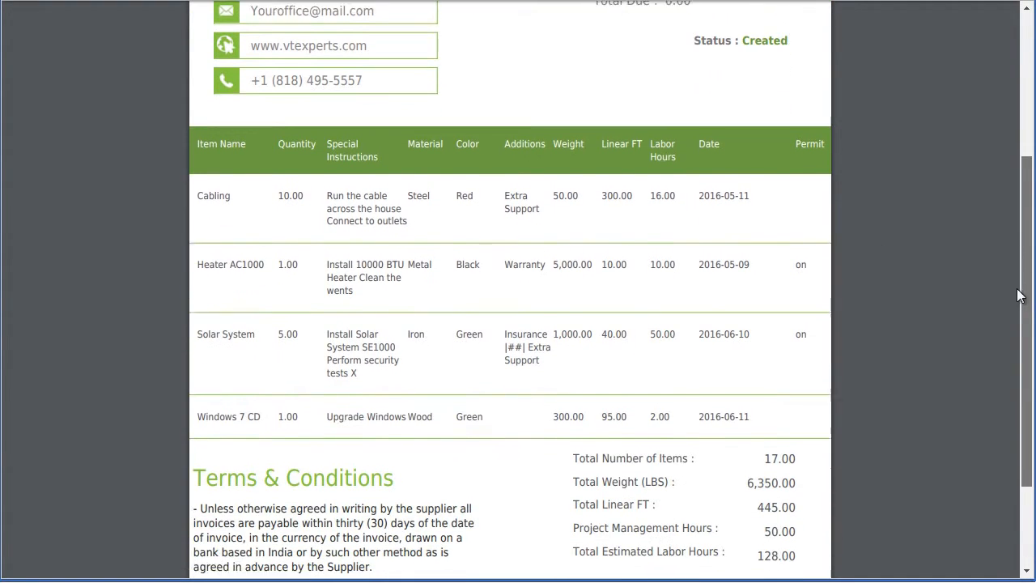
scroll("down", 3)
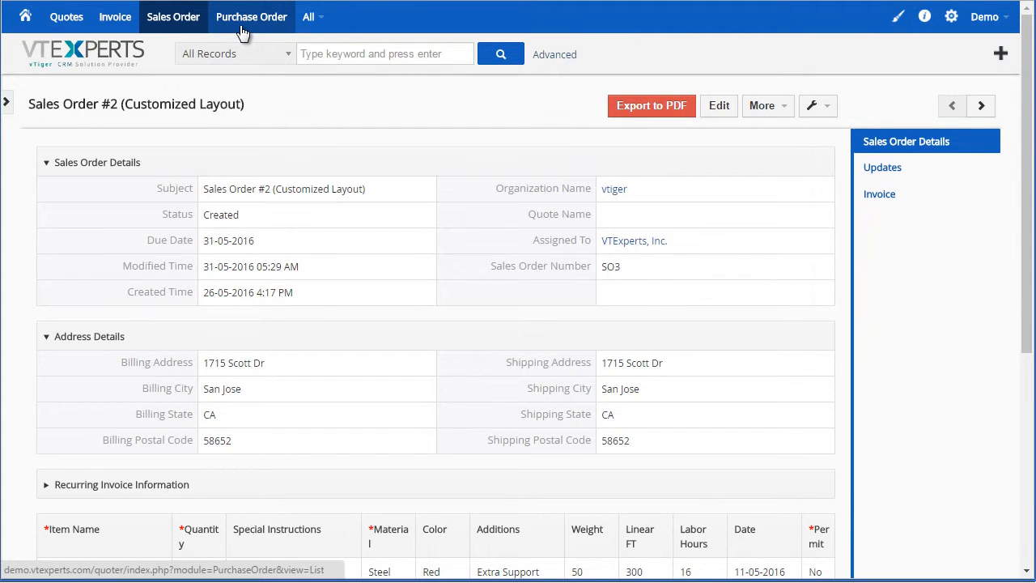
- Open PO #2 (Customized Layout) from the Purchase Order list
left_click(251, 16)
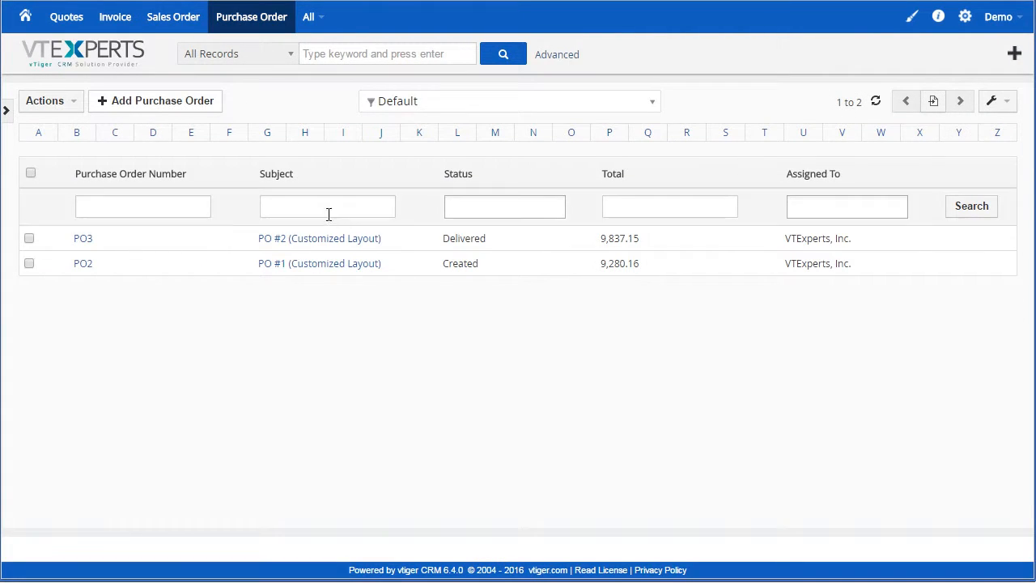
left_click(319, 238)
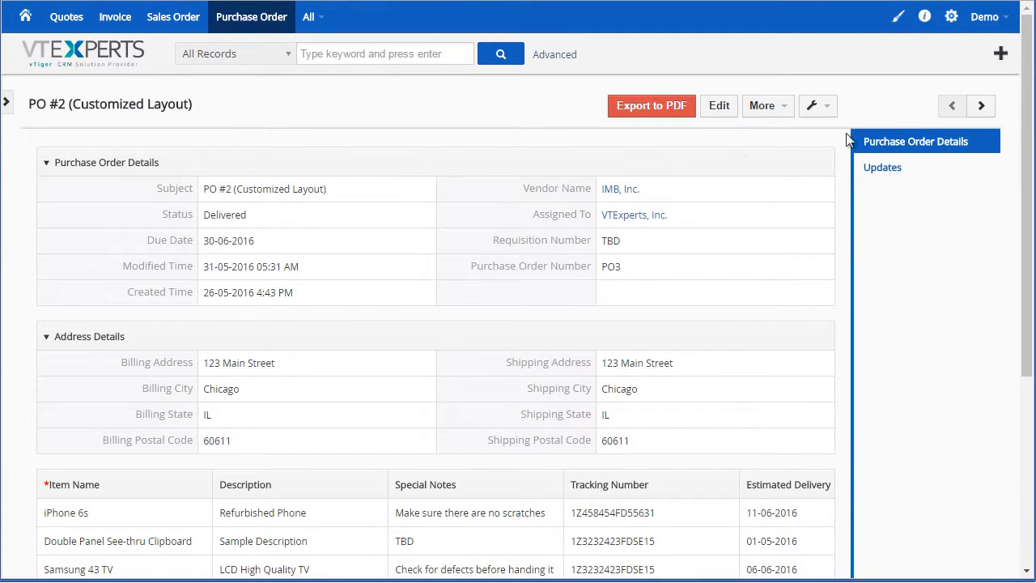
- Scroll the five item lines with tracking numbers through to the 9,837.15 grand total
scroll("down", 3)
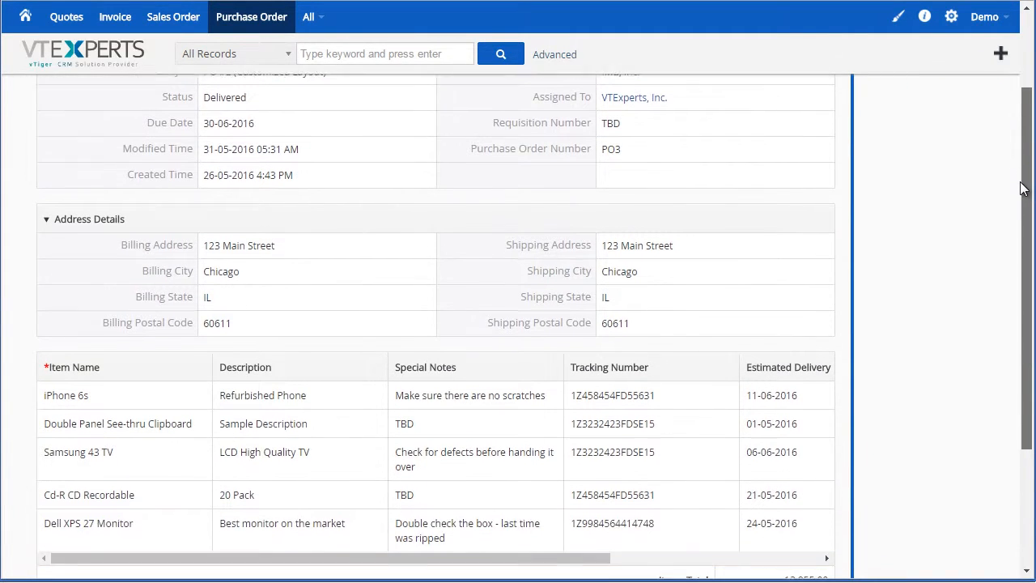
scroll("down", 3)
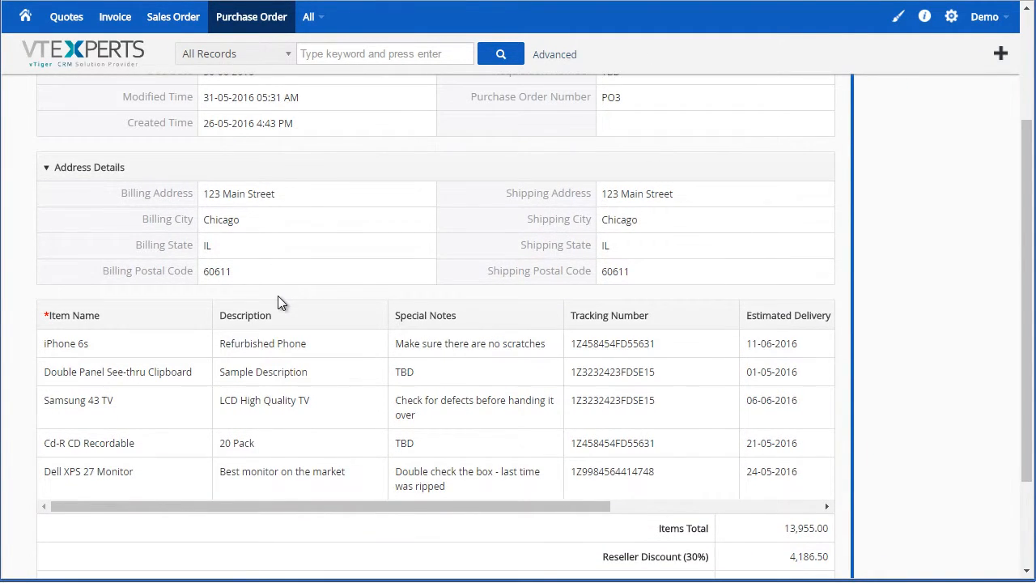
mouse_move(110, 316)
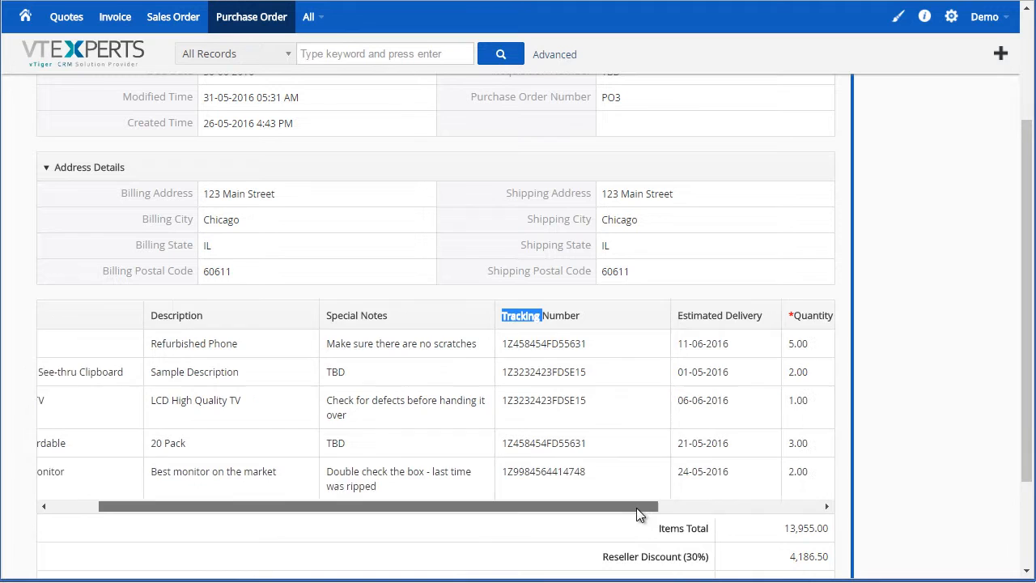
scroll("right", 3)
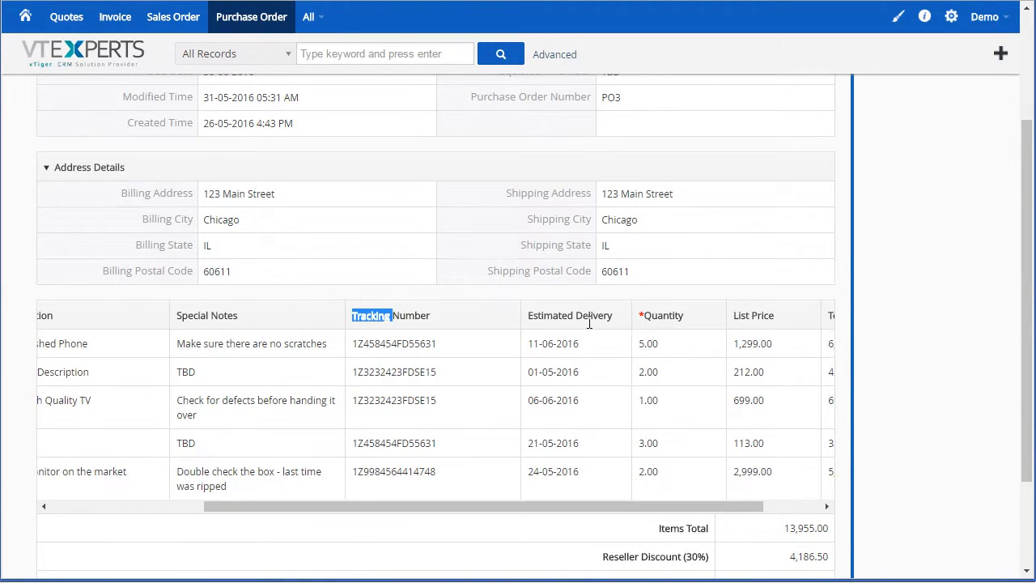
scroll("left", 3)
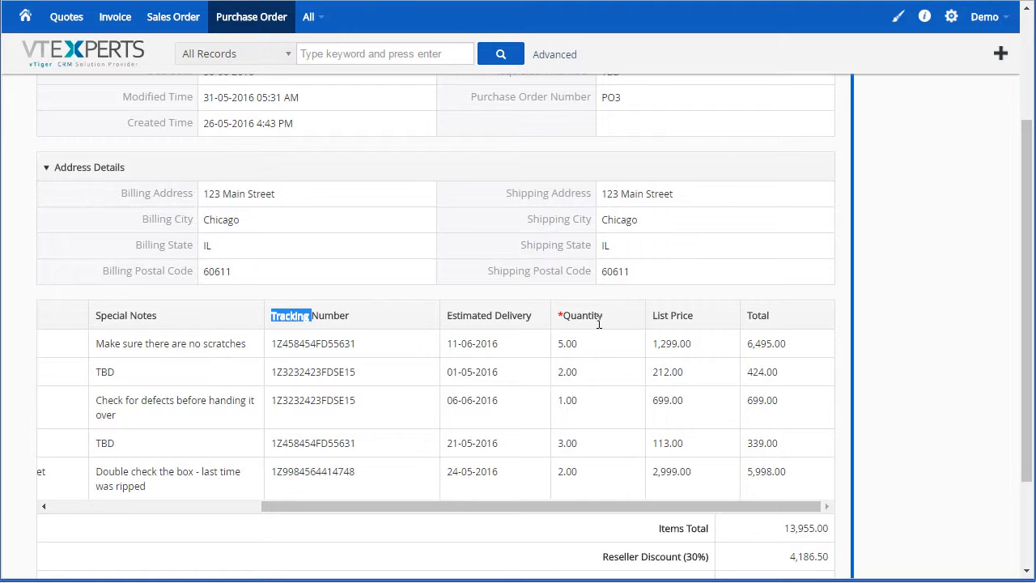
mouse_move(638, 327)
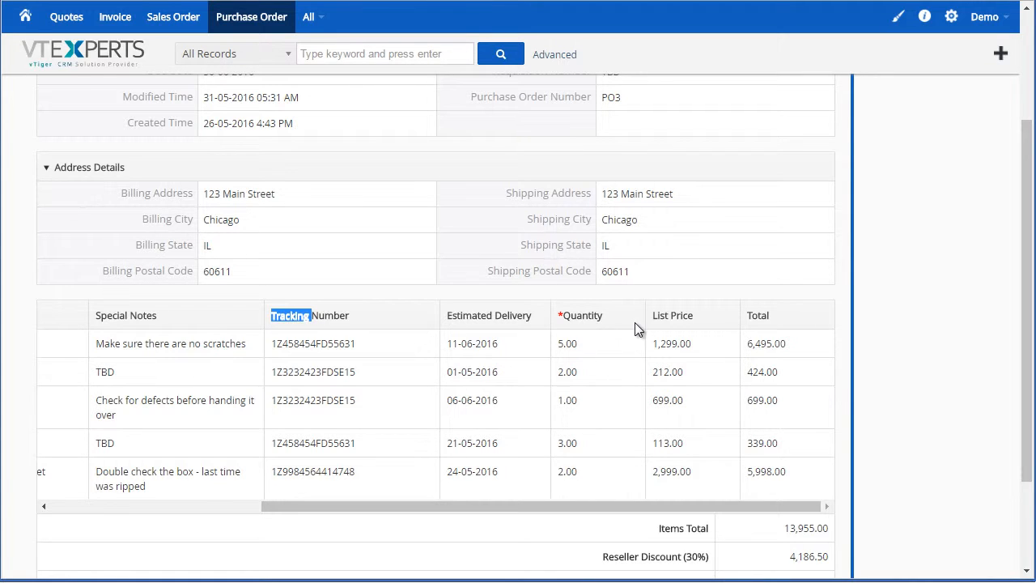
scroll("down", 3)
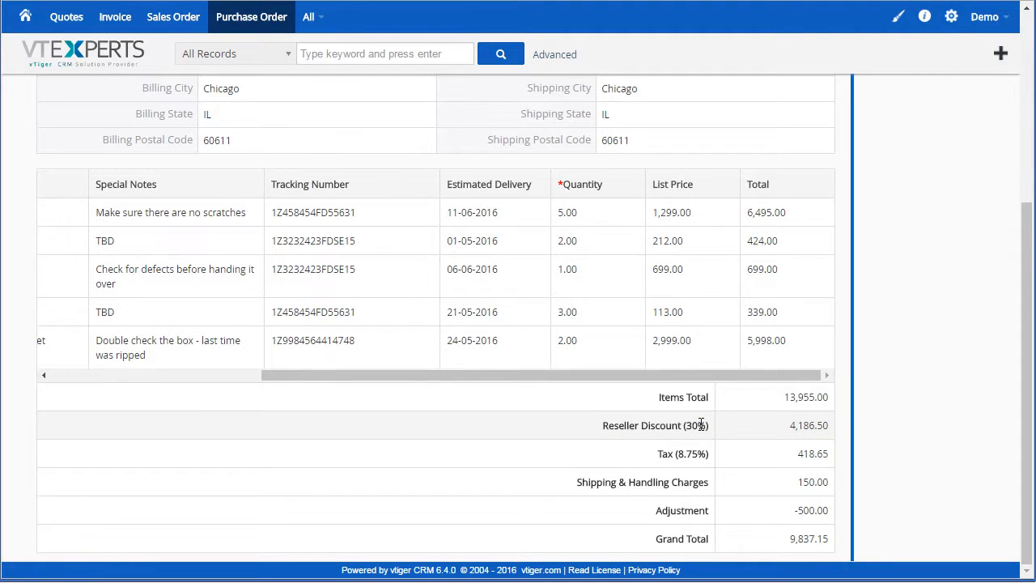
mouse_move(712, 421)
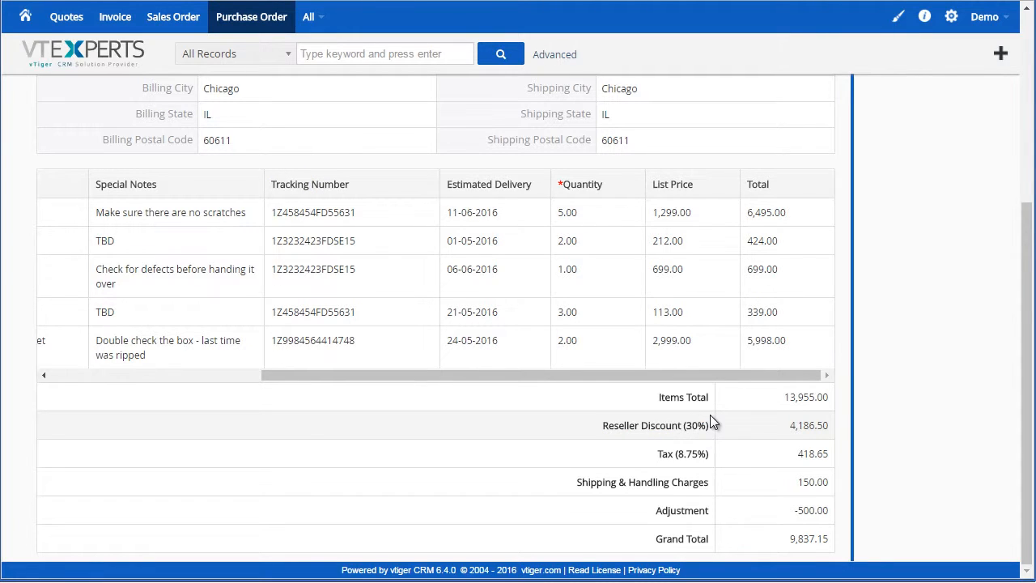
mouse_move(699, 450)
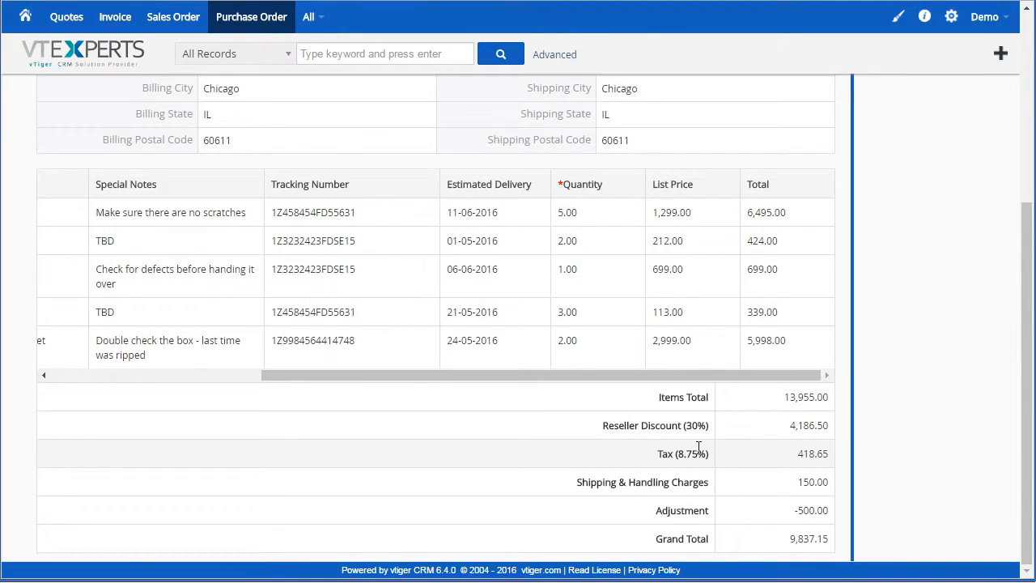
double_click(682, 510)
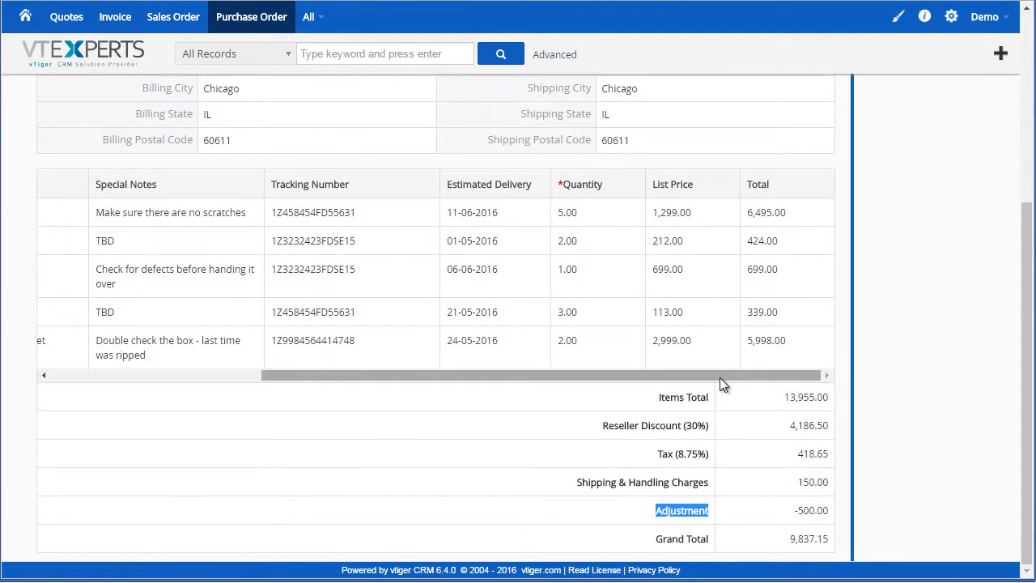
scroll("left", 3)
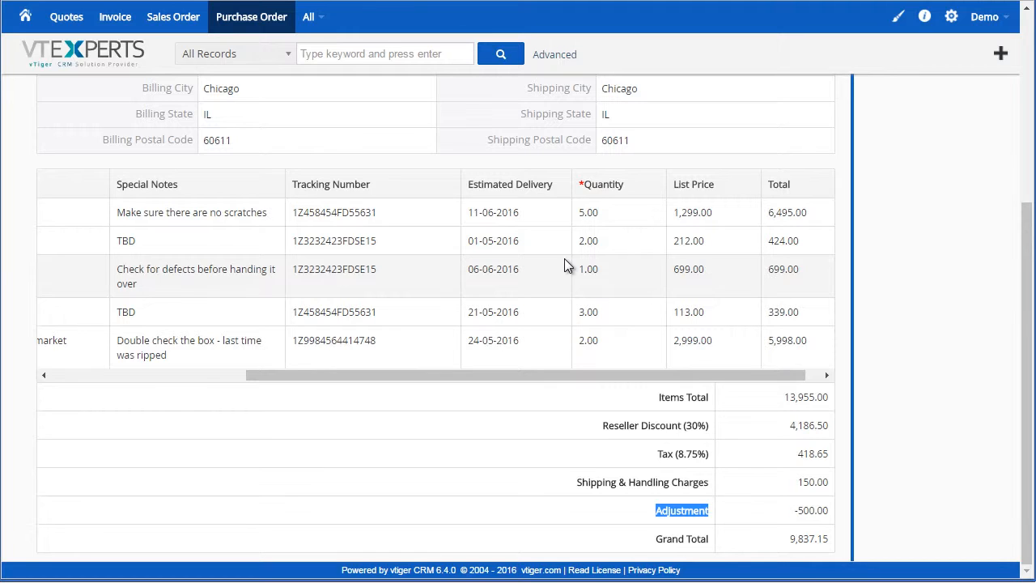
mouse_move(550, 262)
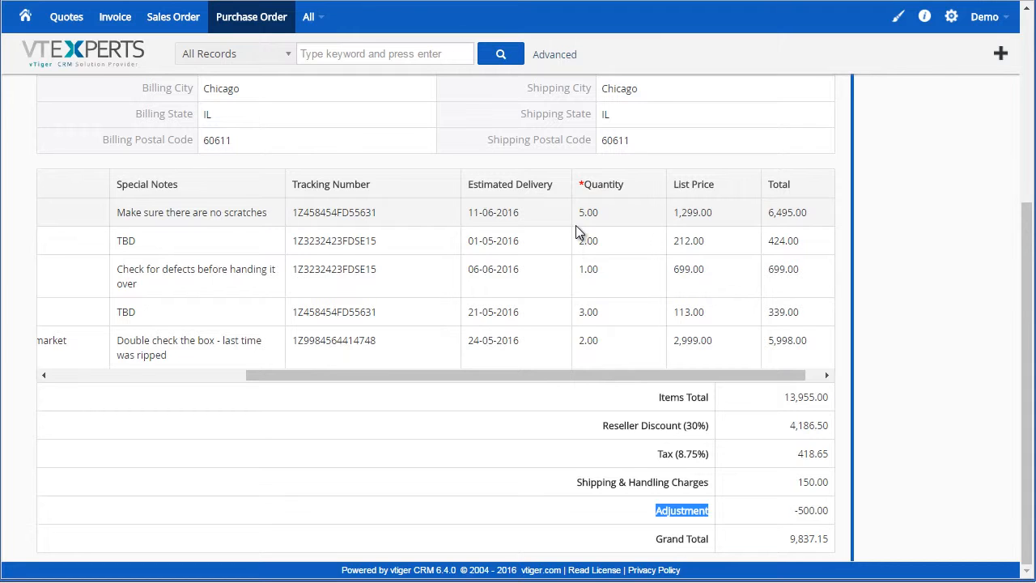
mouse_move(867, 87)
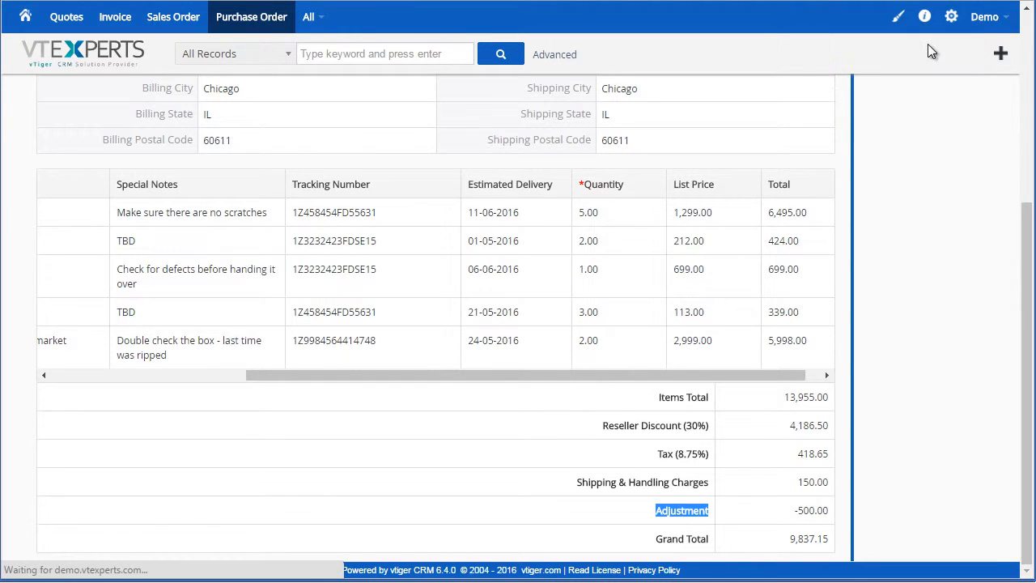
left_click(951, 16)
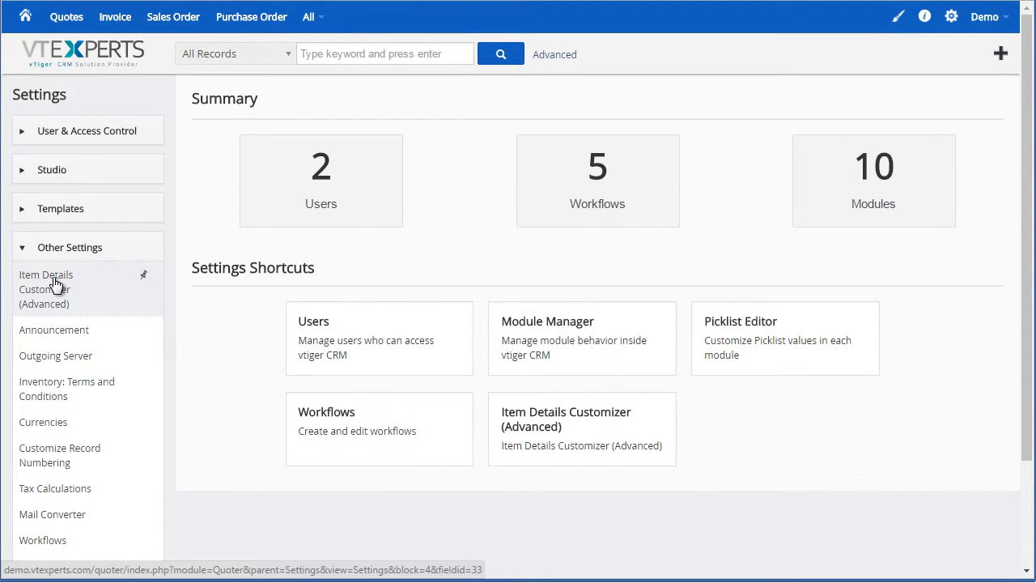
- Show the Invoice module's item column settings in Item Details Customizer (Advanced)
left_click(45, 288)
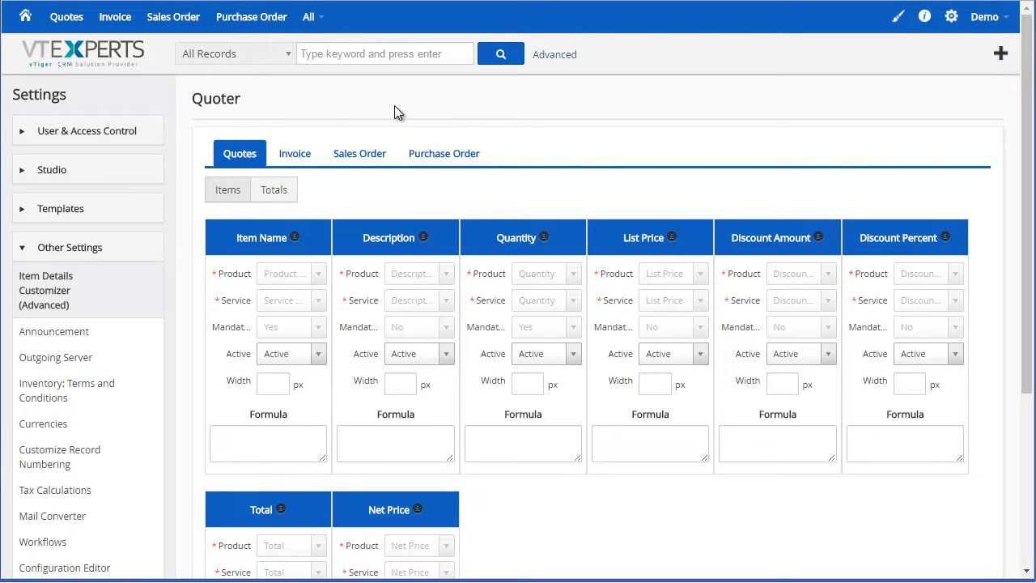
left_click(294, 152)
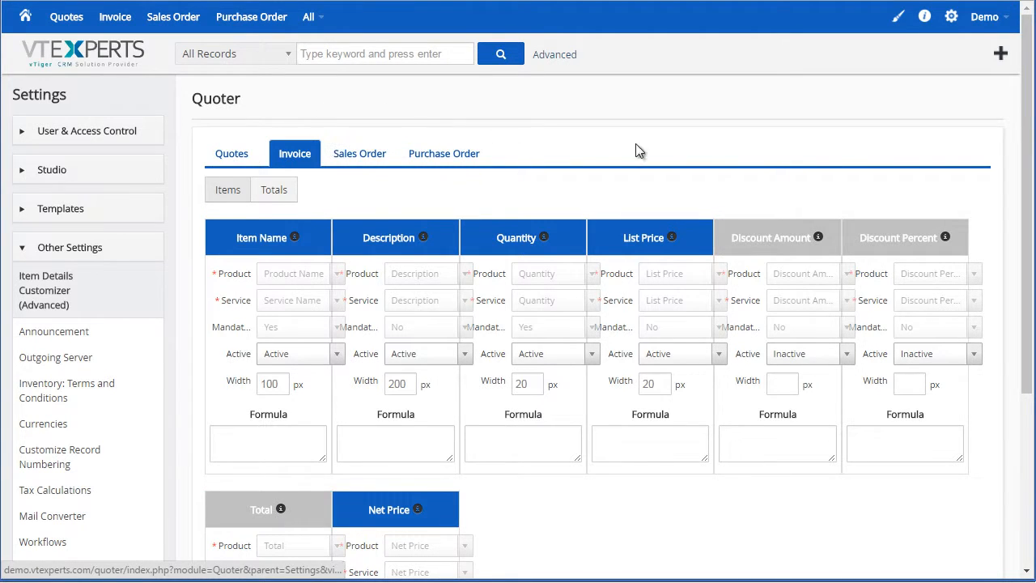
- Toggle the Invoice Discount Amount column active and back to inactive, then move to Sales Order settings
scroll("down", 3)
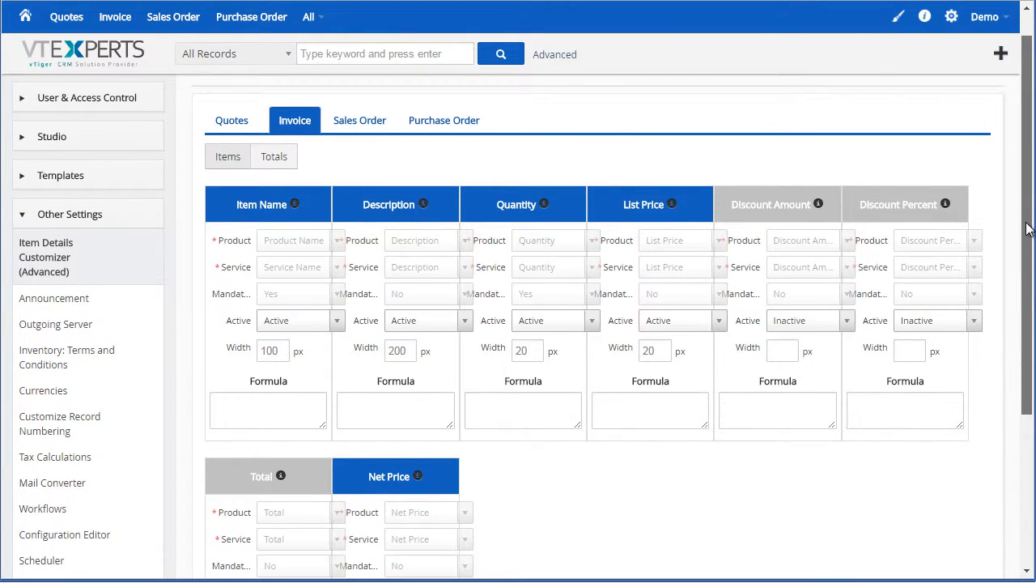
scroll("down", 3)
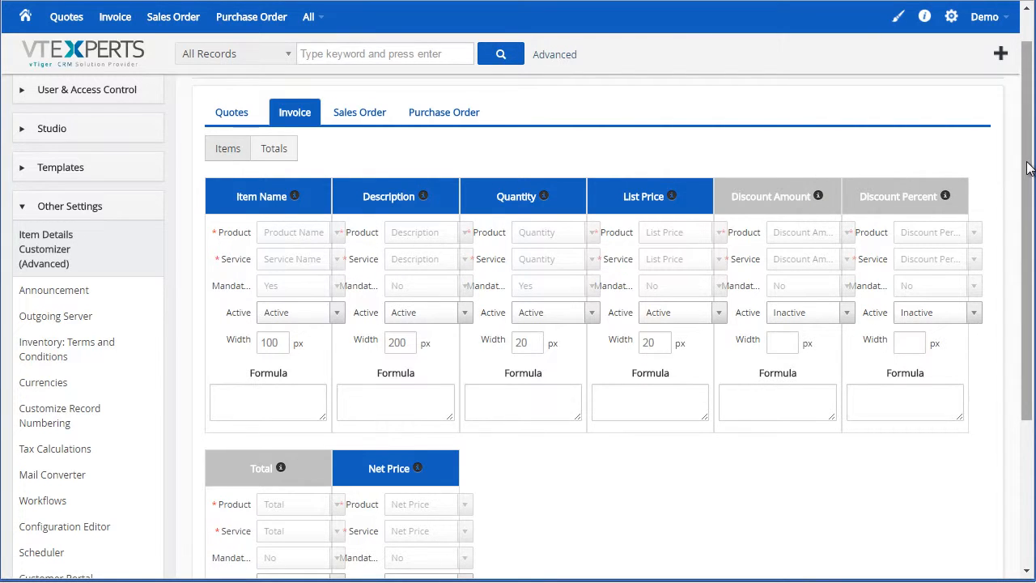
scroll("down", 3)
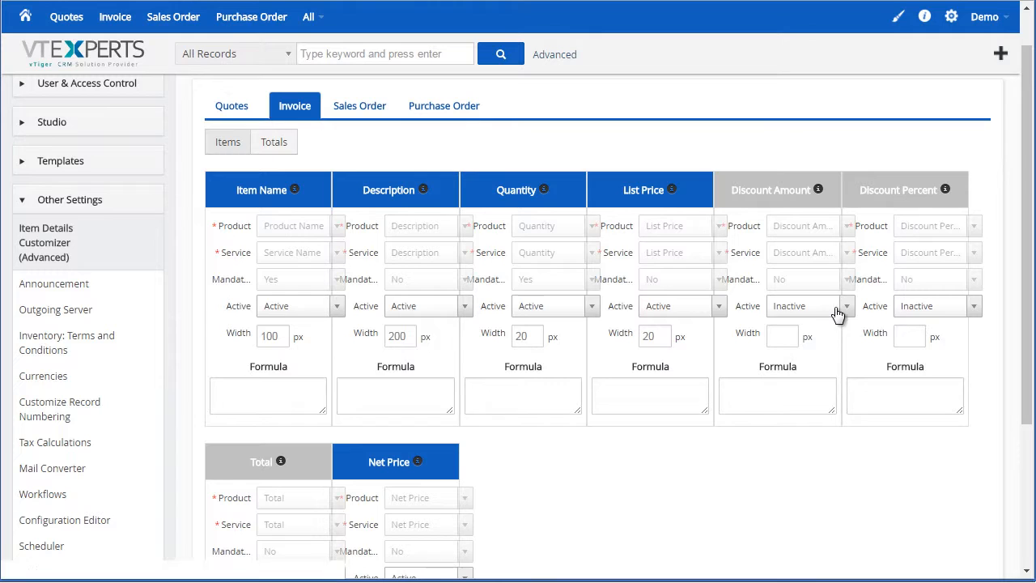
left_click(809, 304)
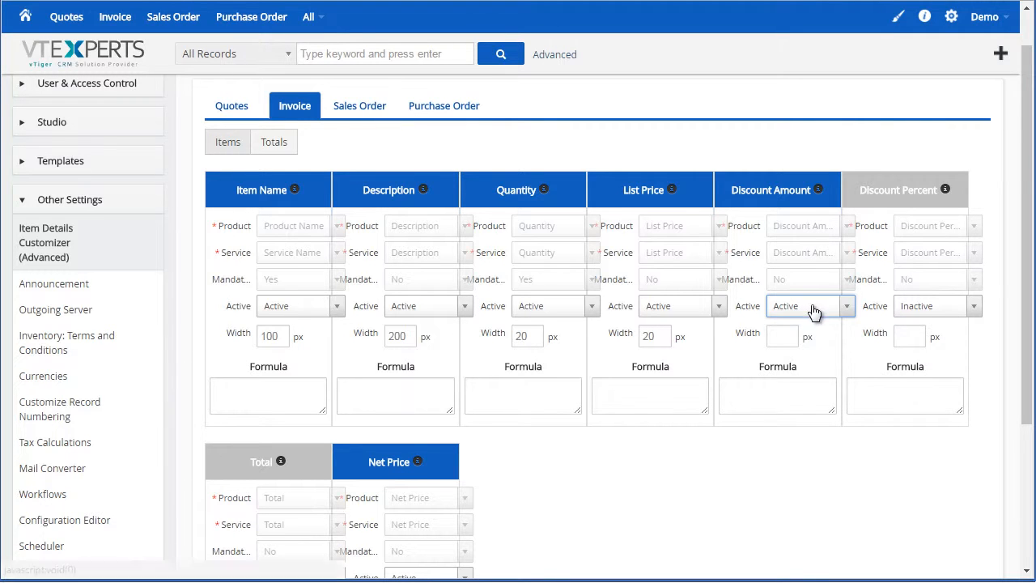
left_click(809, 304)
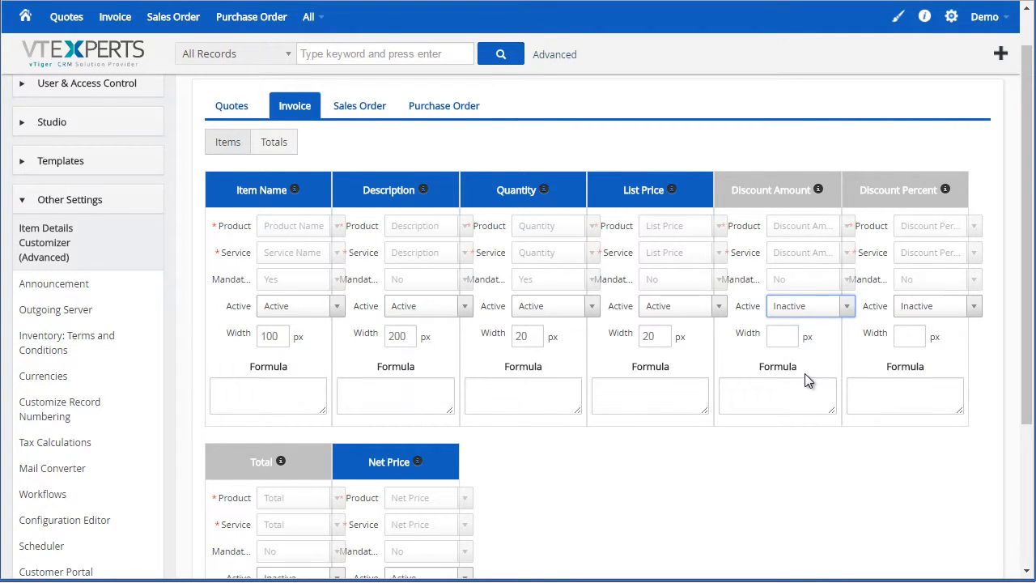
scroll("down", 3)
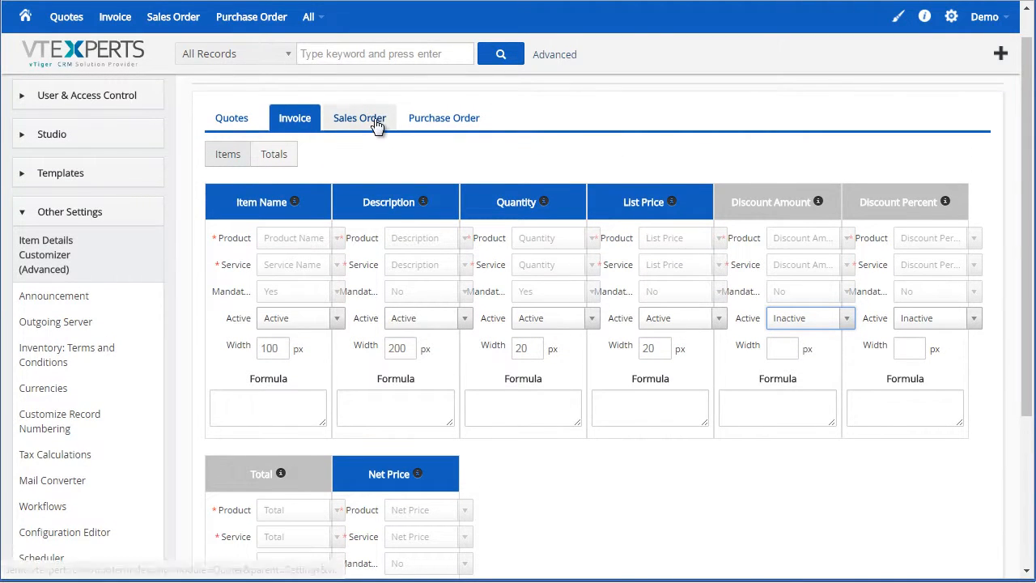
left_click(359, 117)
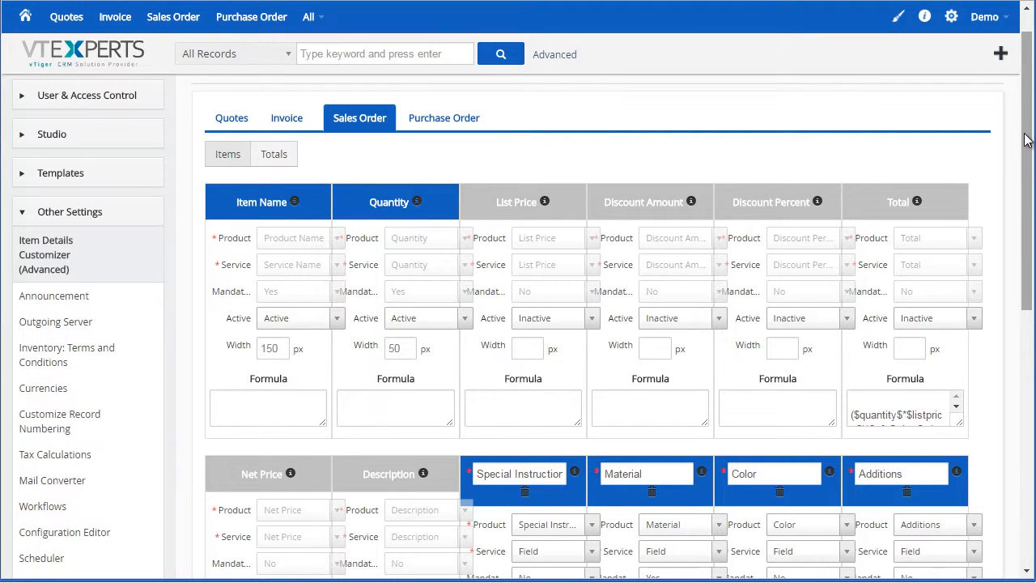
- Add a new blank item column after Permit in the Sales Order column settings
scroll("down", 3)
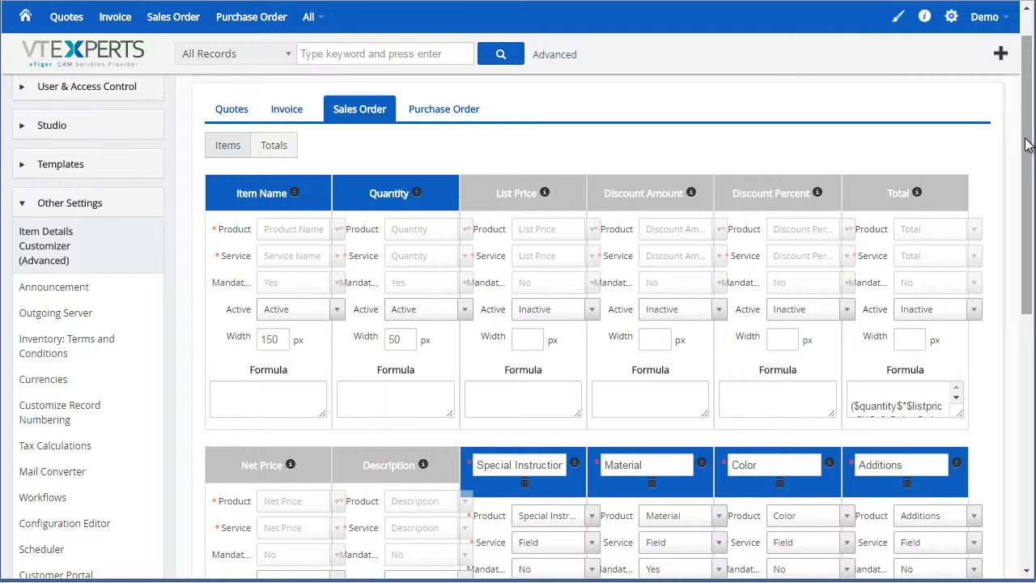
scroll("down", 3)
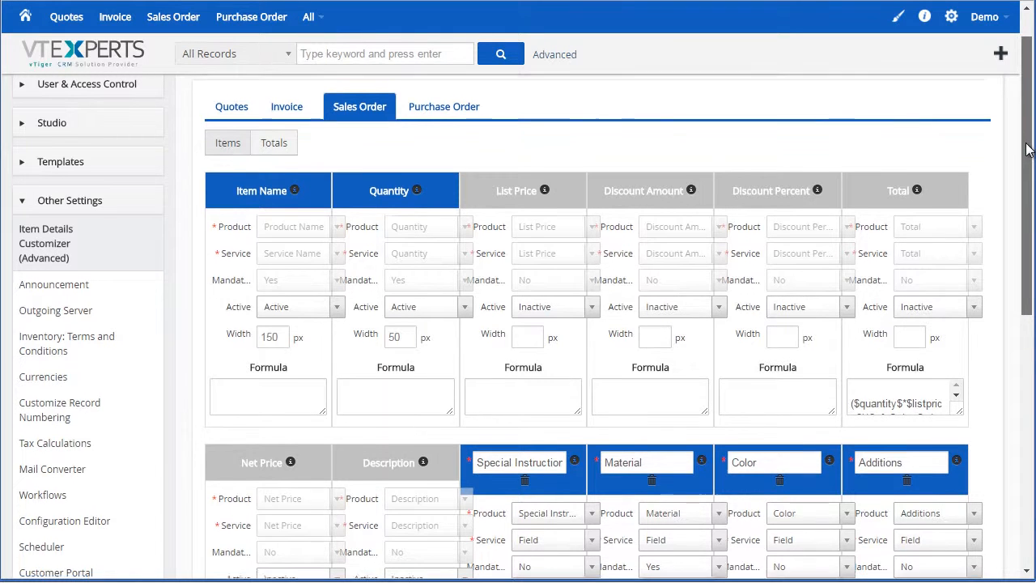
scroll("down", 3)
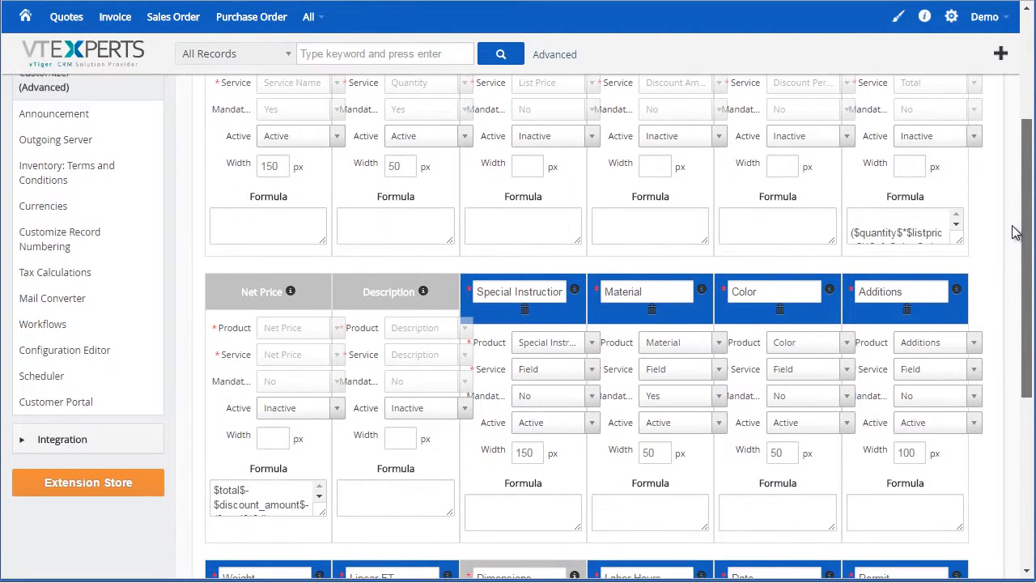
scroll("down", 3)
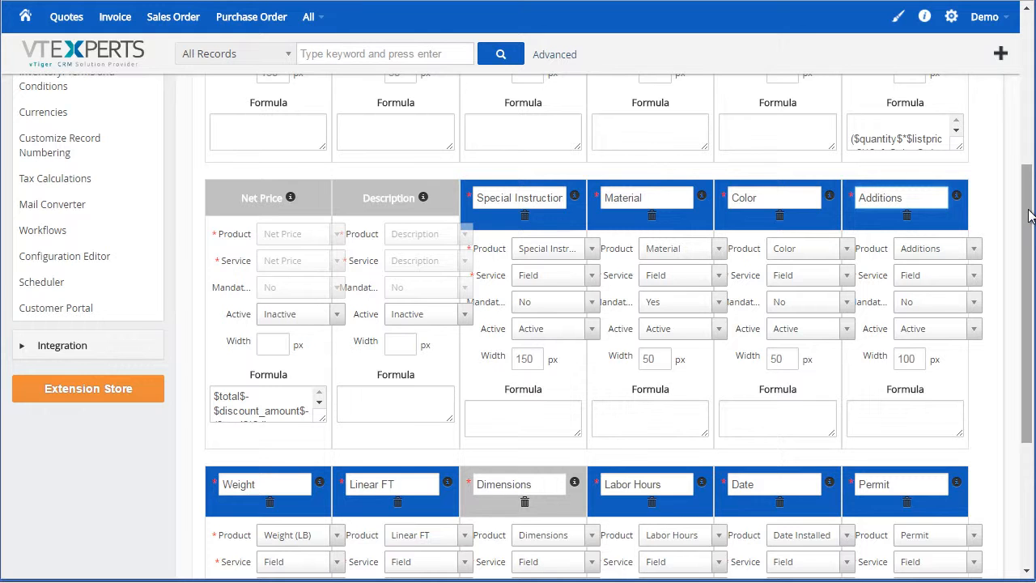
scroll("down", 3)
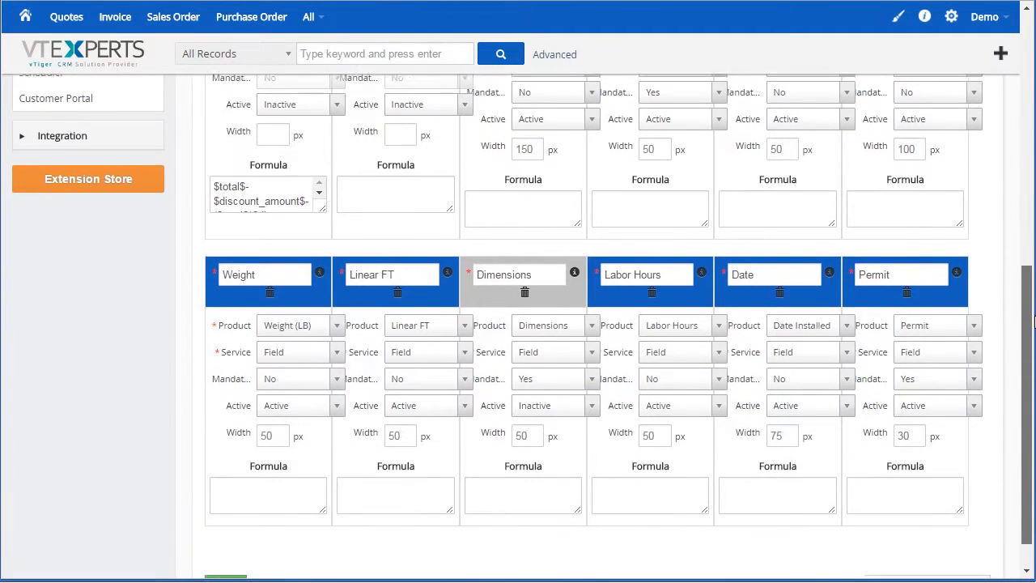
scroll("down", 3)
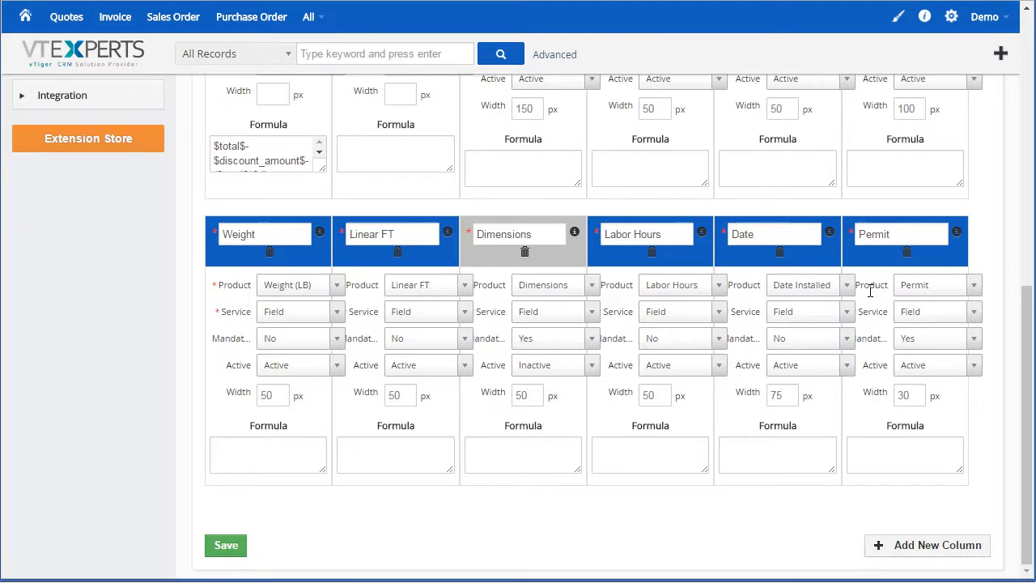
left_click(926, 544)
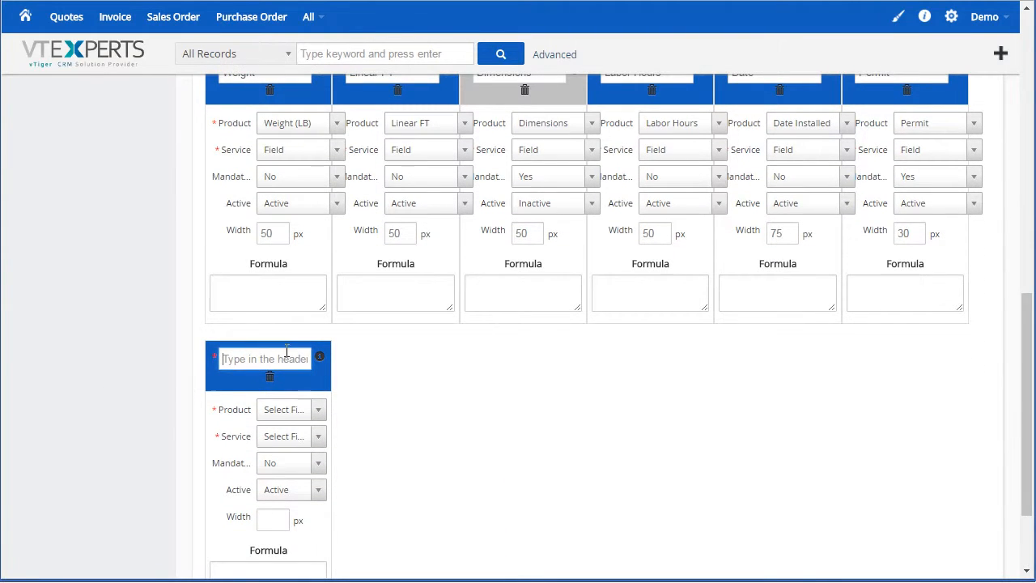
mouse_move(235, 388)
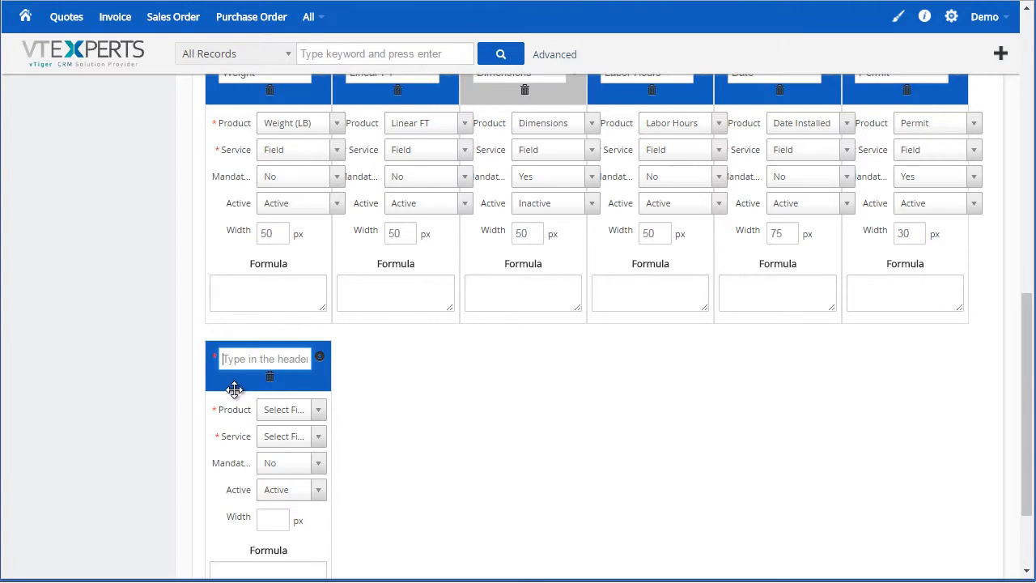
- Name the column, map products to Dimensions and services to Number of Units, keep it active
type("Name of Col")
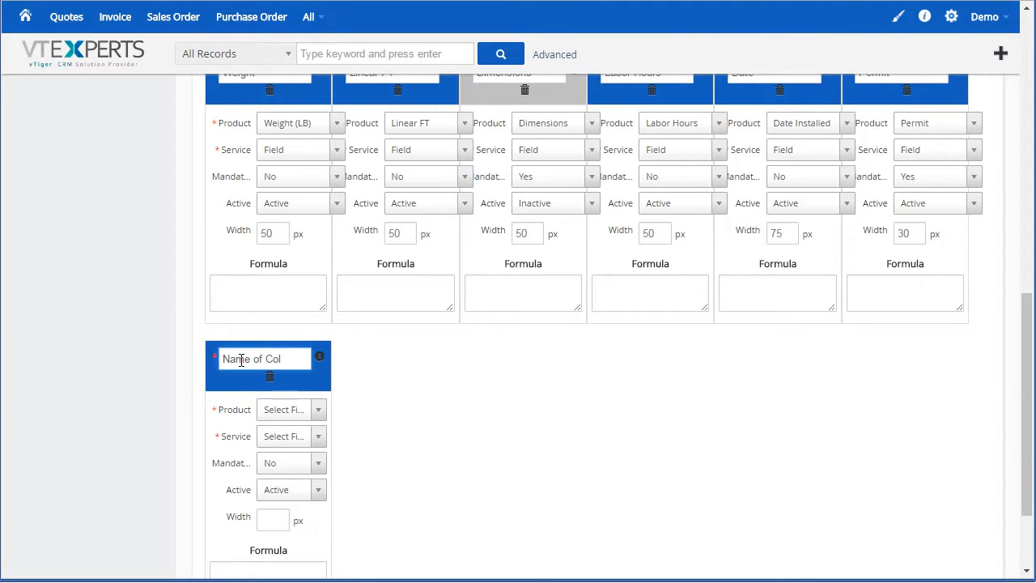
left_click(288, 408)
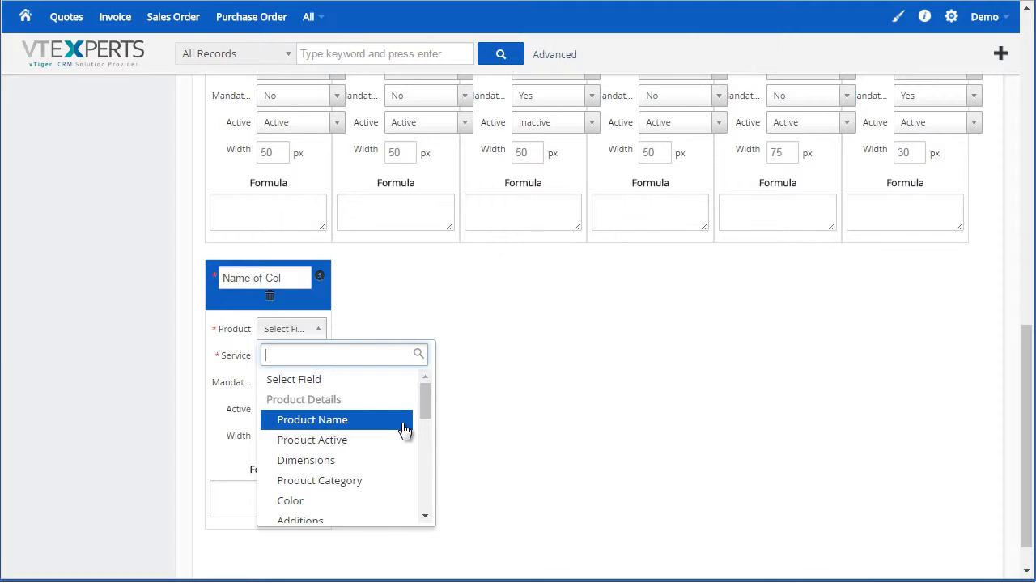
mouse_move(362, 464)
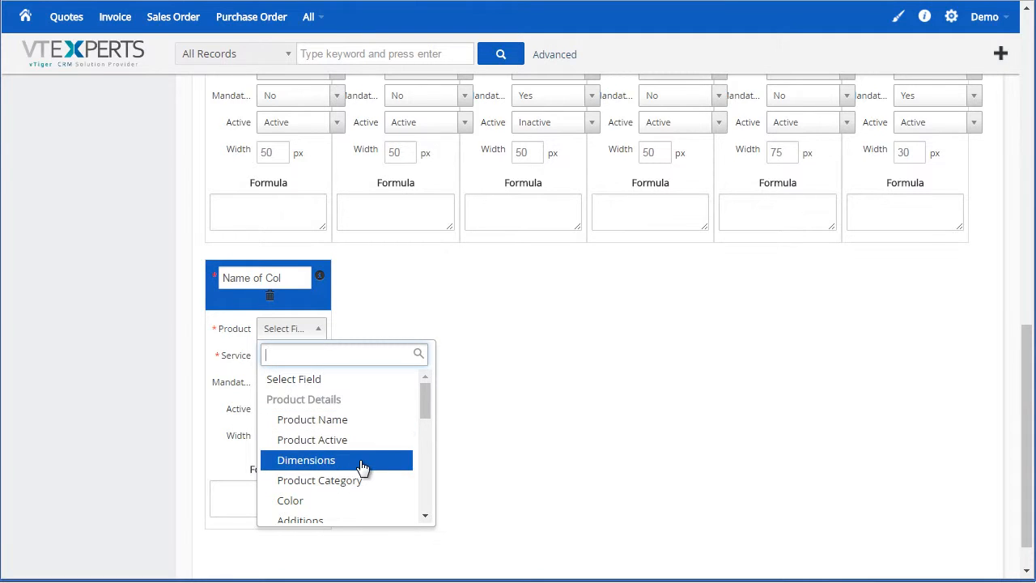
left_click(306, 459)
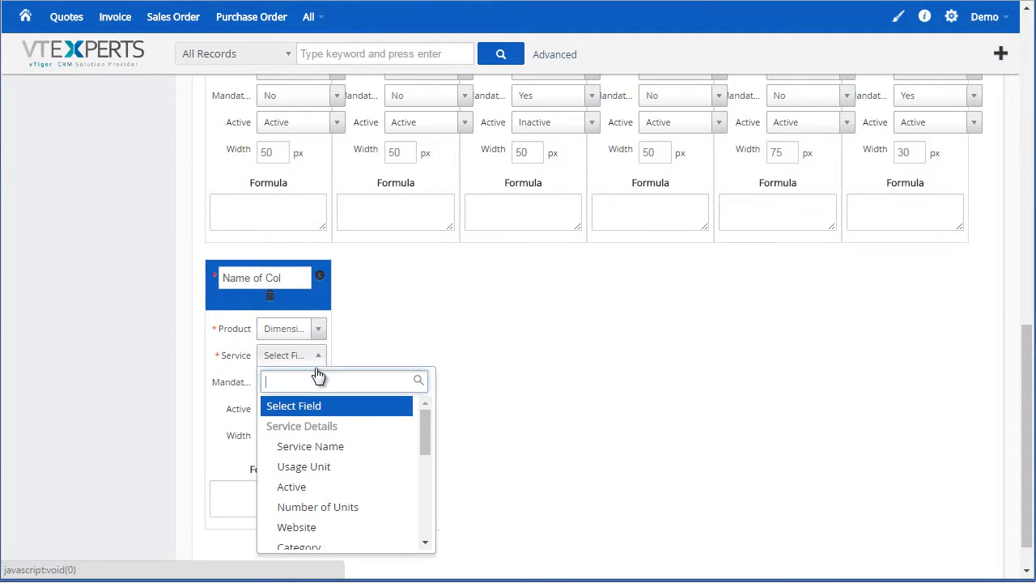
left_click(317, 506)
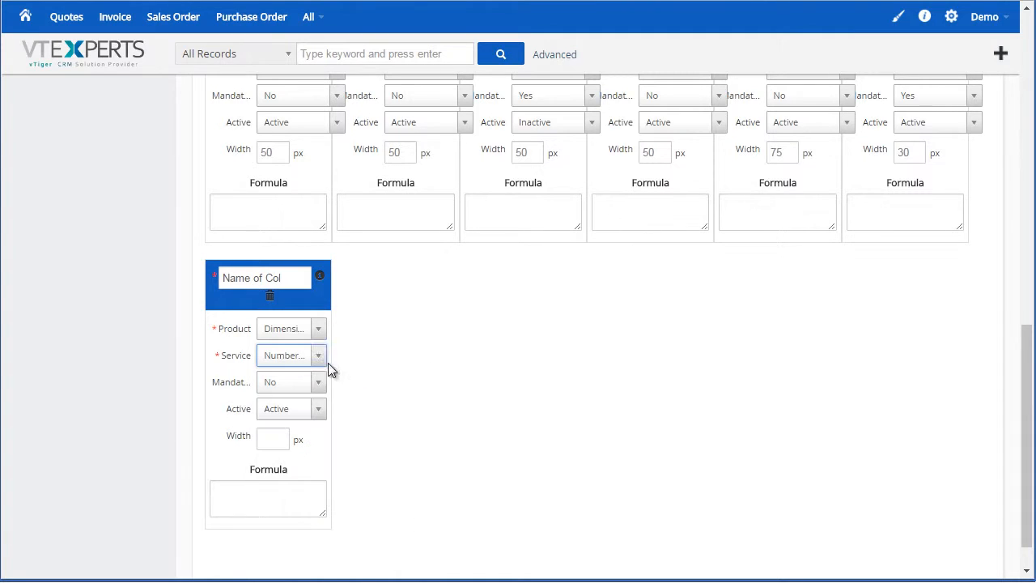
mouse_move(316, 321)
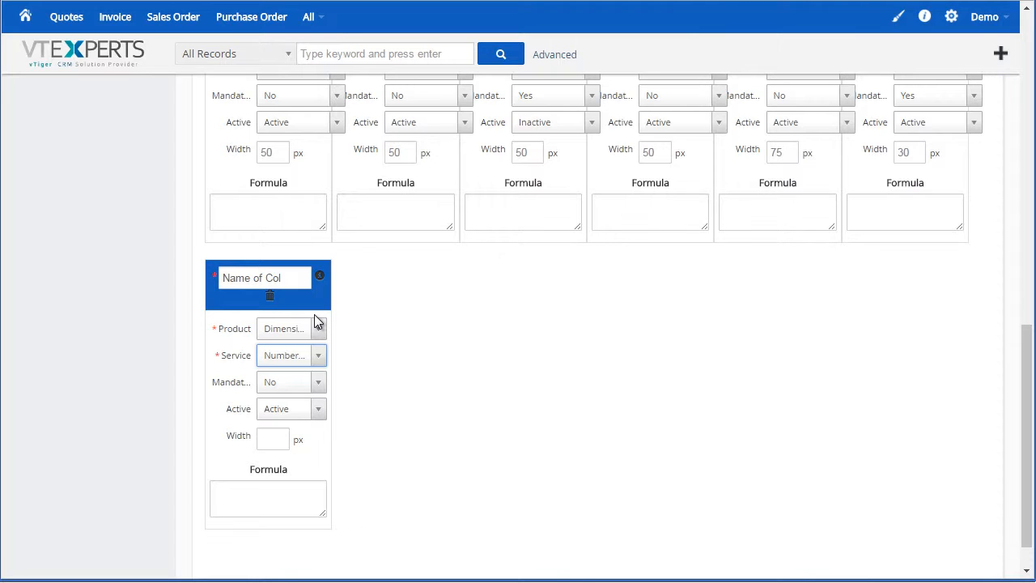
left_click(291, 327)
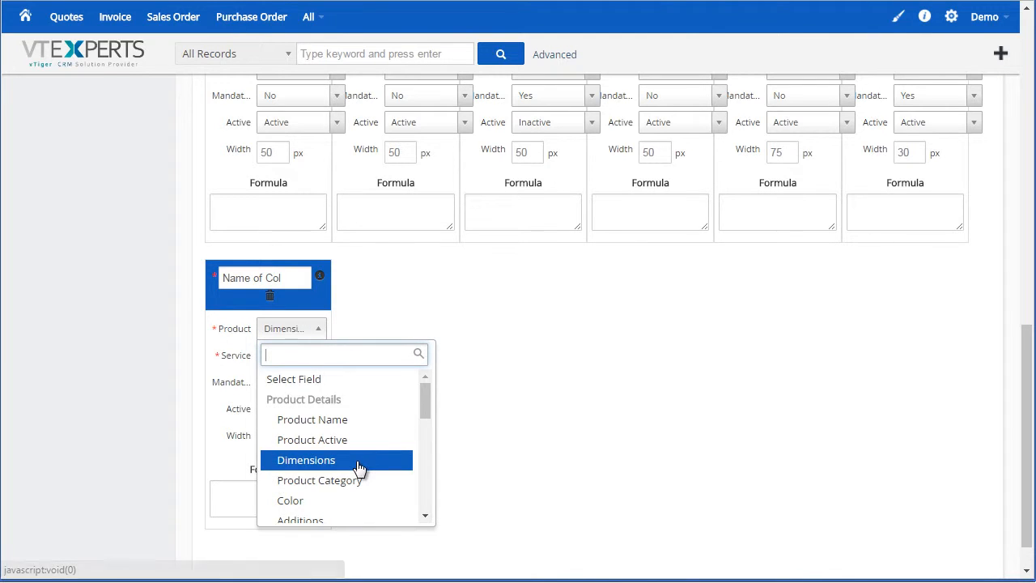
left_click(306, 460)
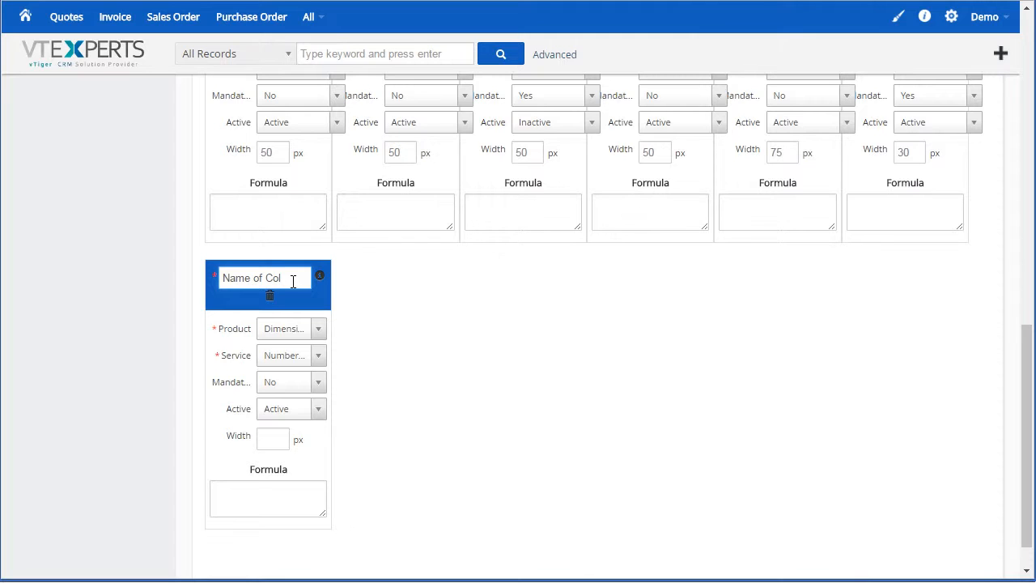
left_click(291, 382)
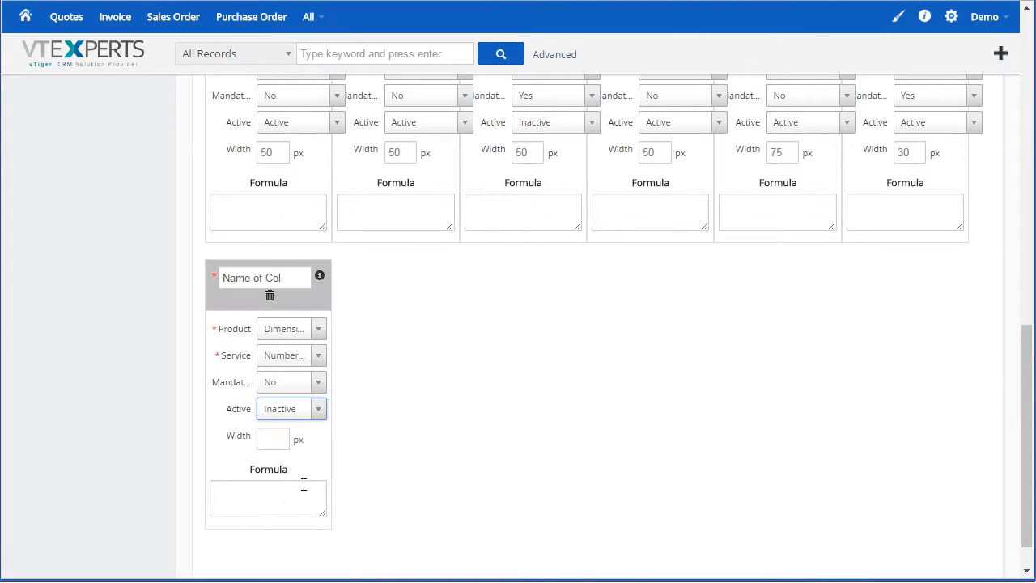
left_click(292, 408)
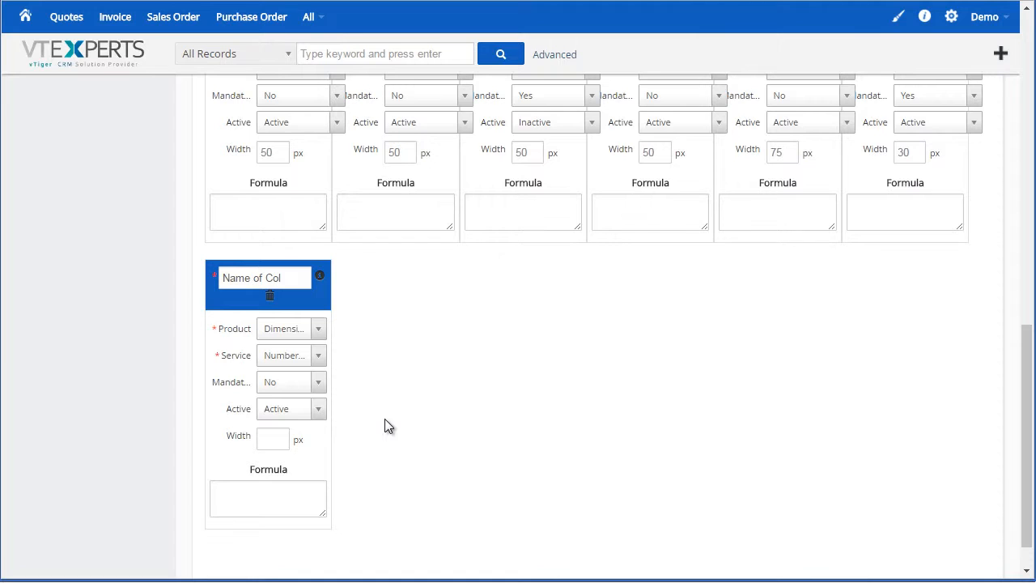
- Set the new column's width to 50 px
scroll("down", 3)
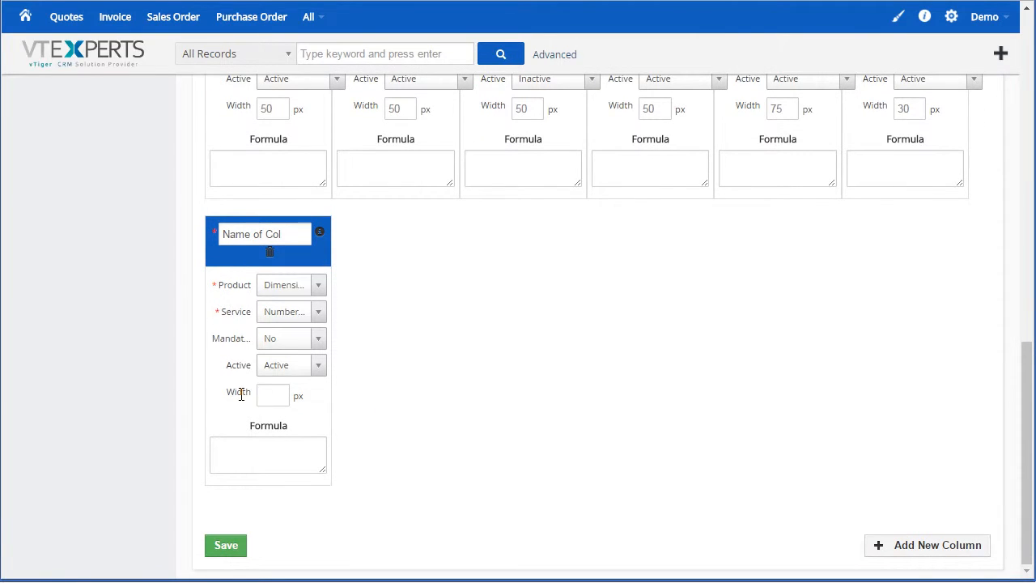
left_click(271, 394)
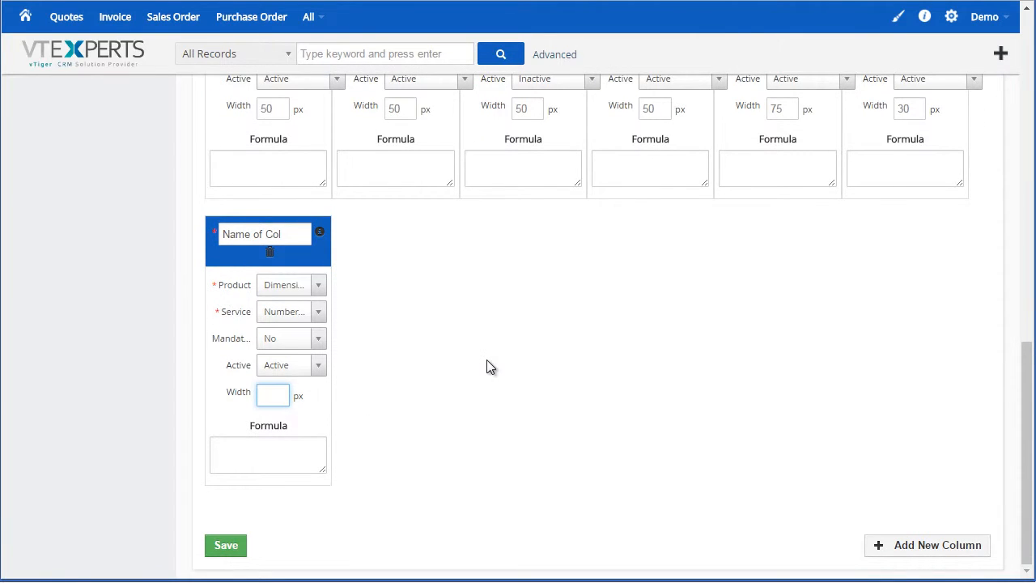
type("50")
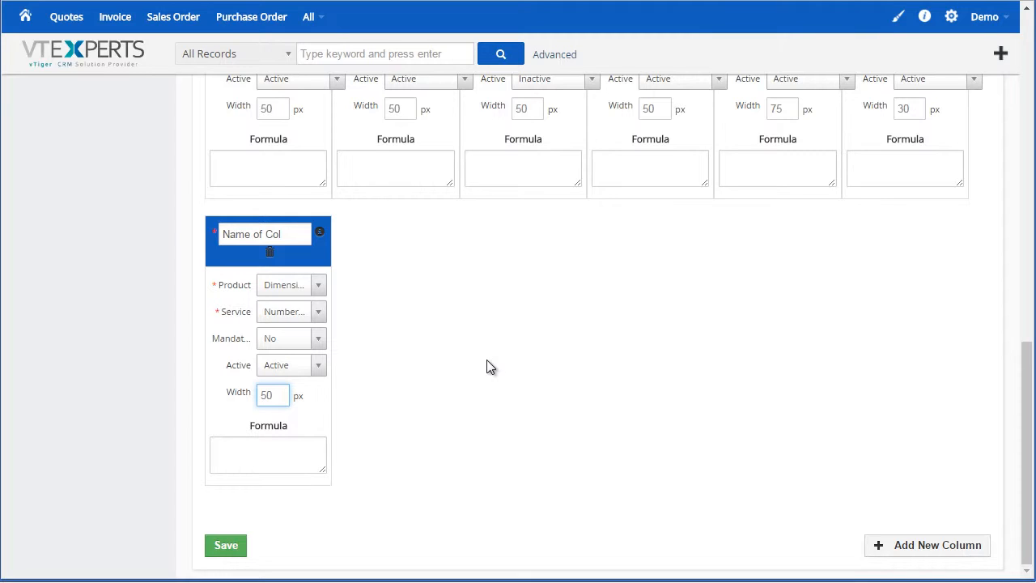
left_click(272, 395)
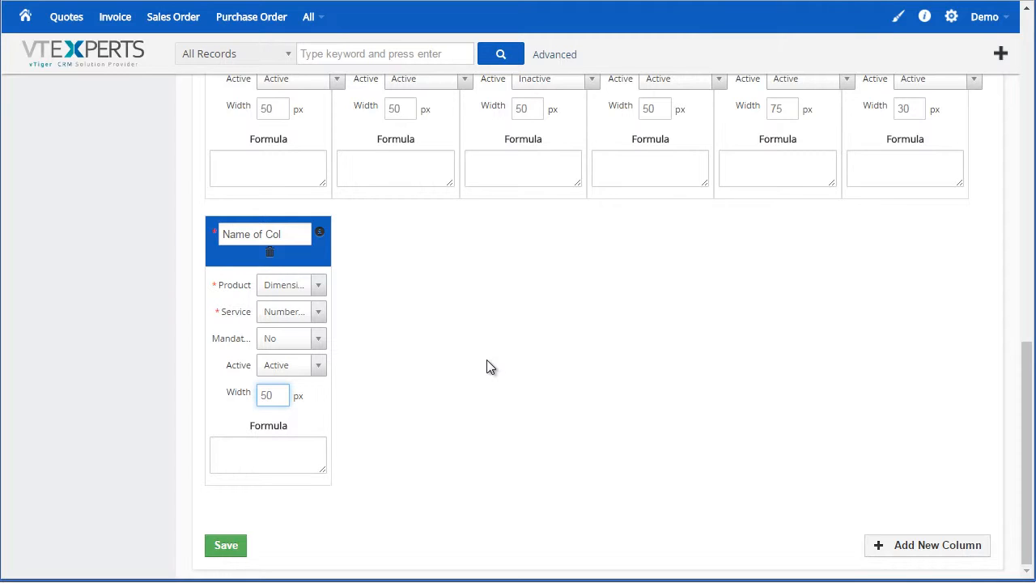
mouse_move(570, 369)
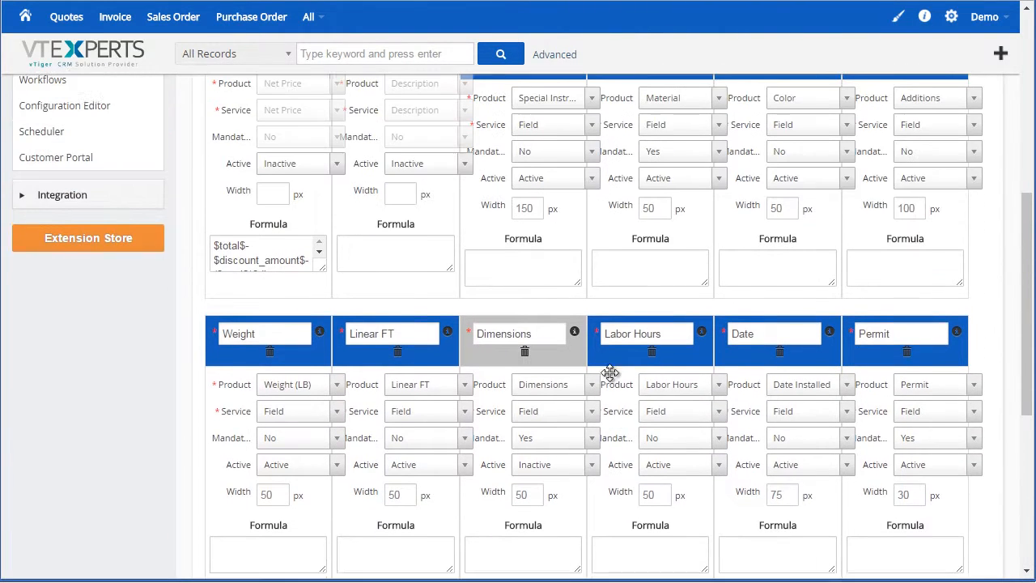
- Review the Net Price formula $total$-$discount_amount$-($total$*$discount_percent$/100)
scroll("down", 3)
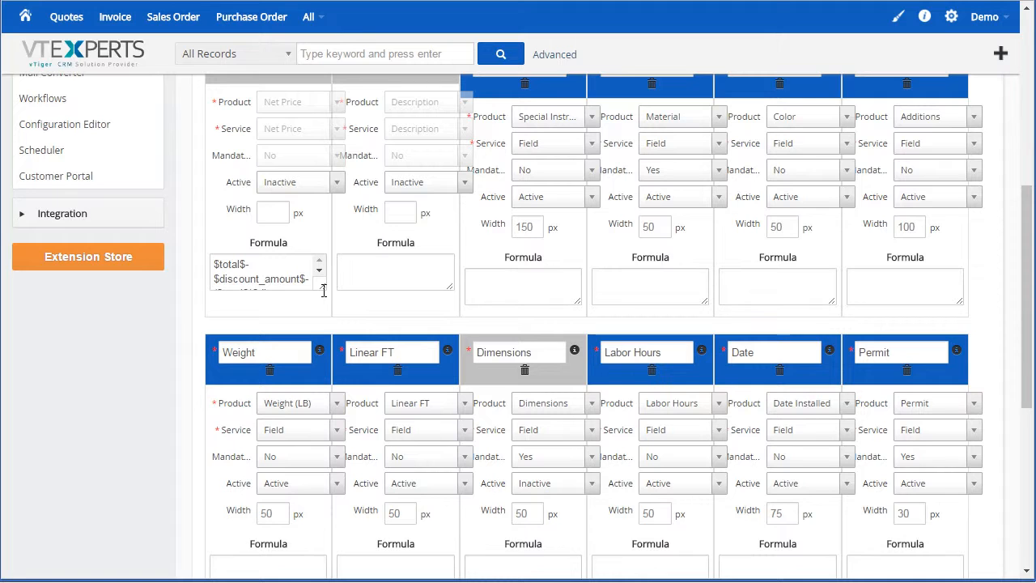
scroll("down", 3)
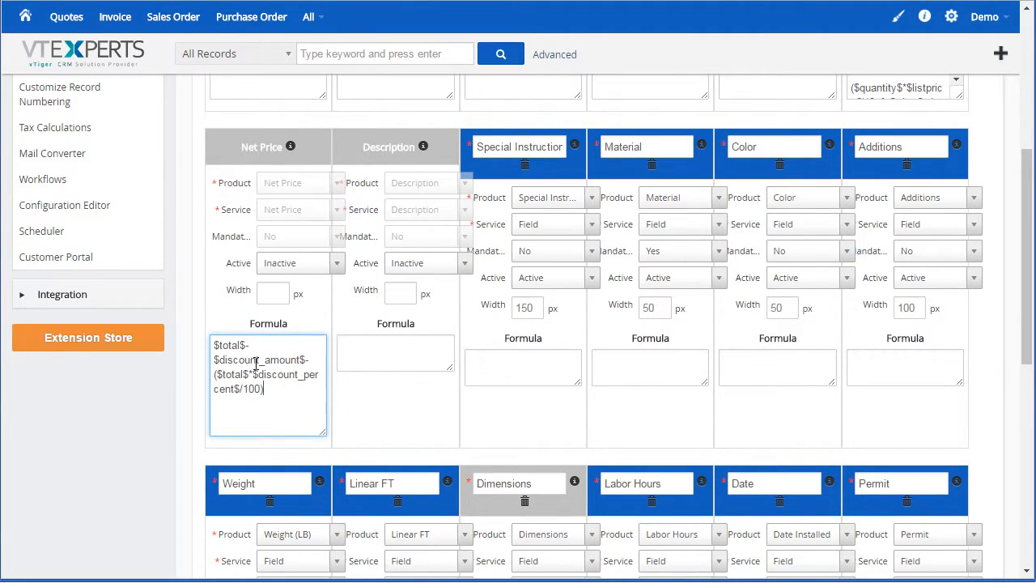
double_click(229, 344)
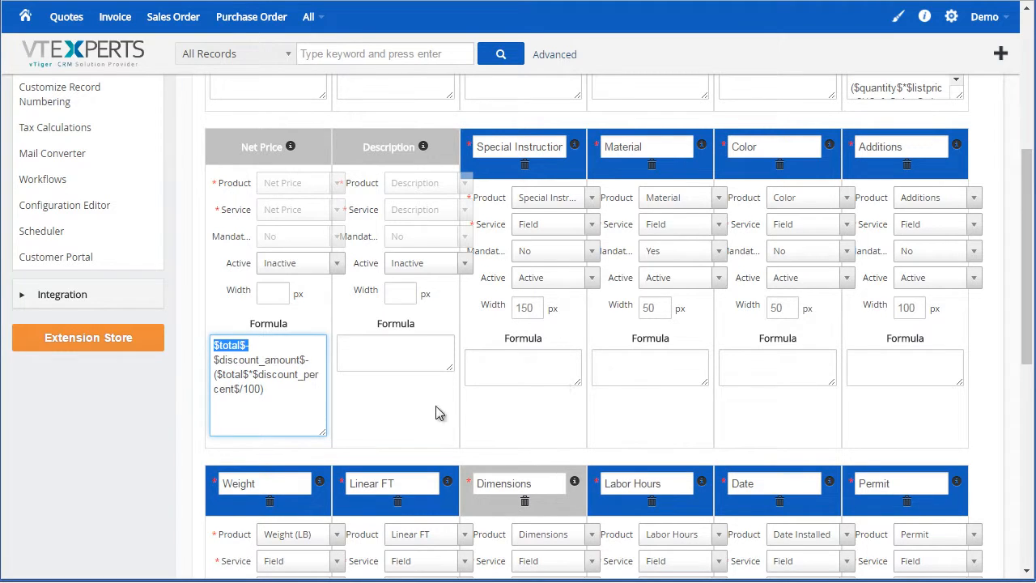
left_click(291, 405)
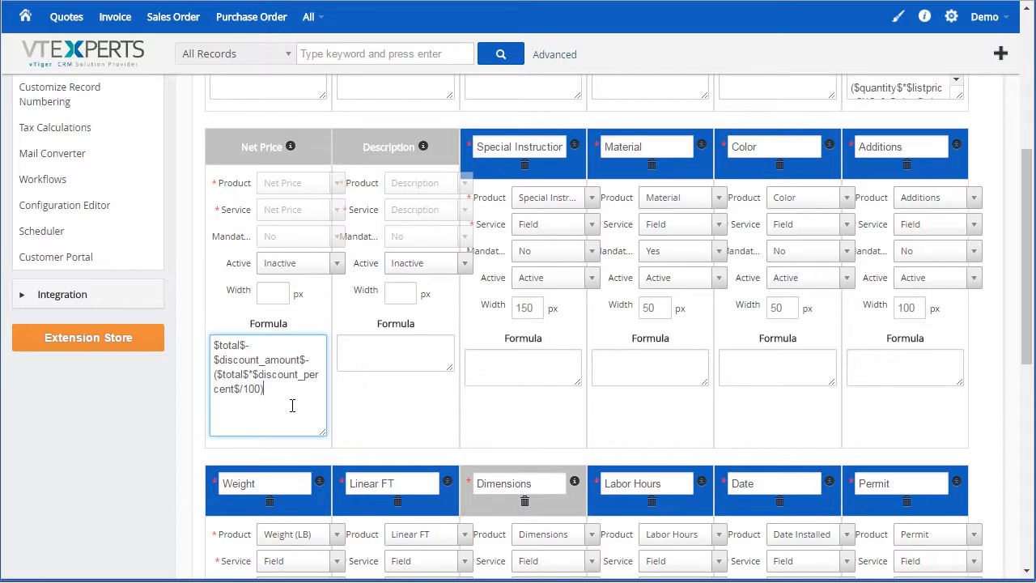
mouse_move(498, 374)
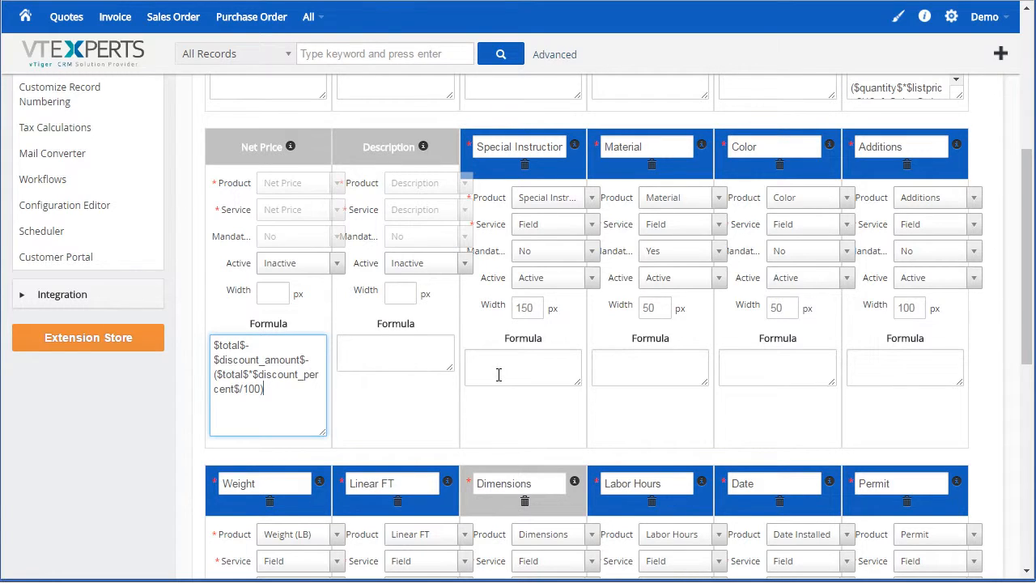
mouse_move(648, 395)
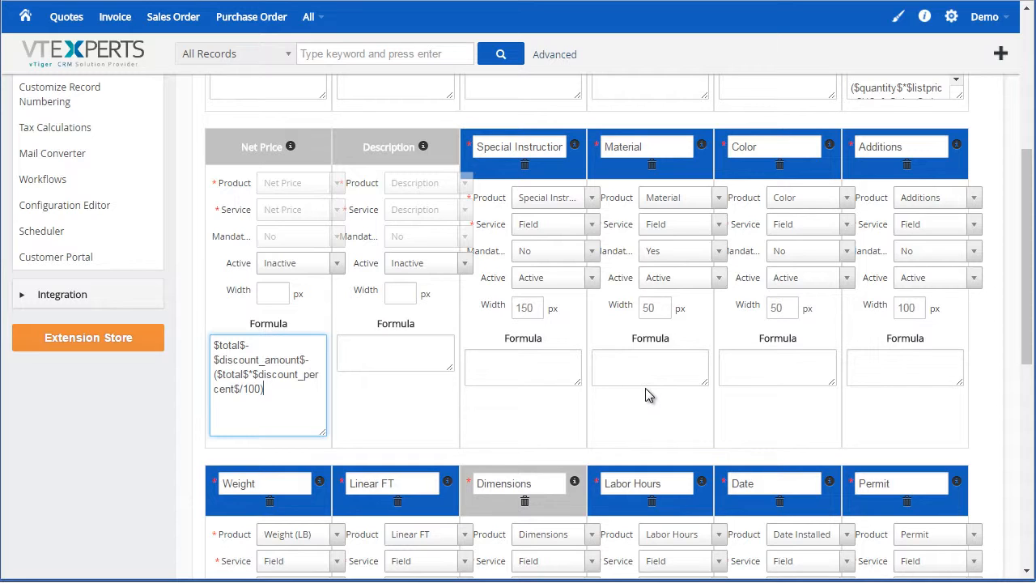
- Enter $cf_salesorder_material$+$cf_salesorder_additions$ with parentheses in the Color Formula box
left_click(651, 366)
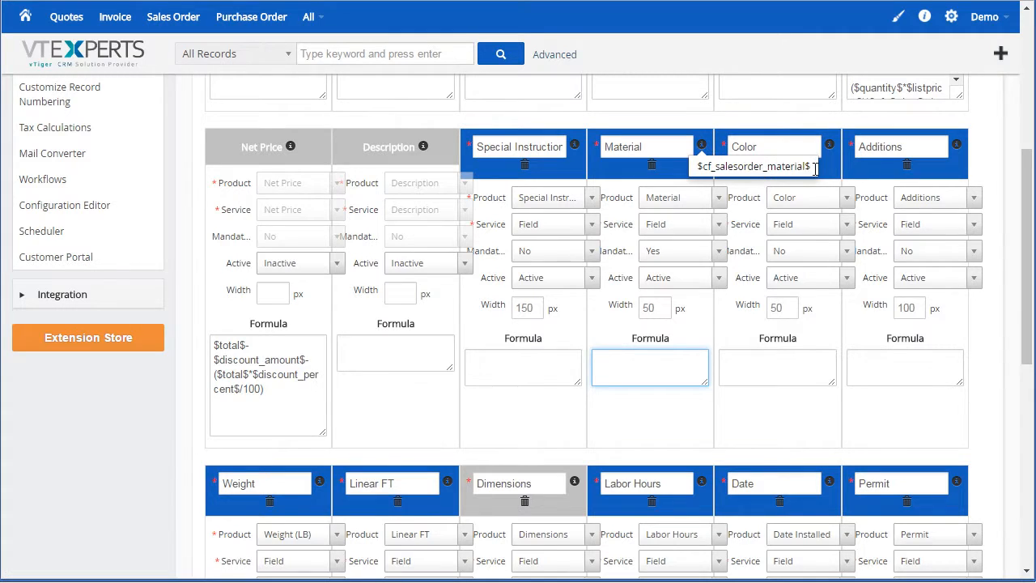
left_click(644, 366)
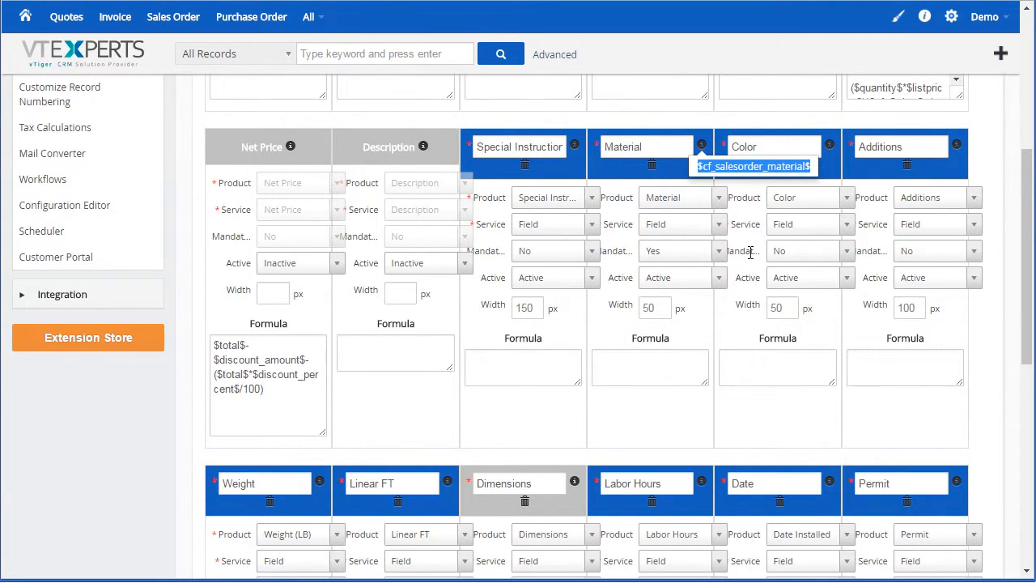
type("$cf_salesorder_material$")
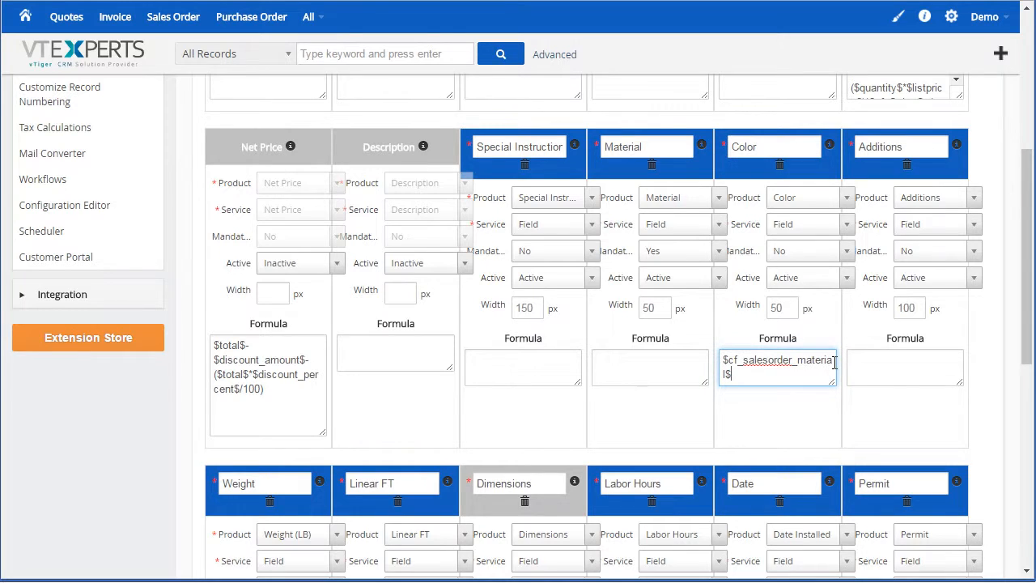
type("+")
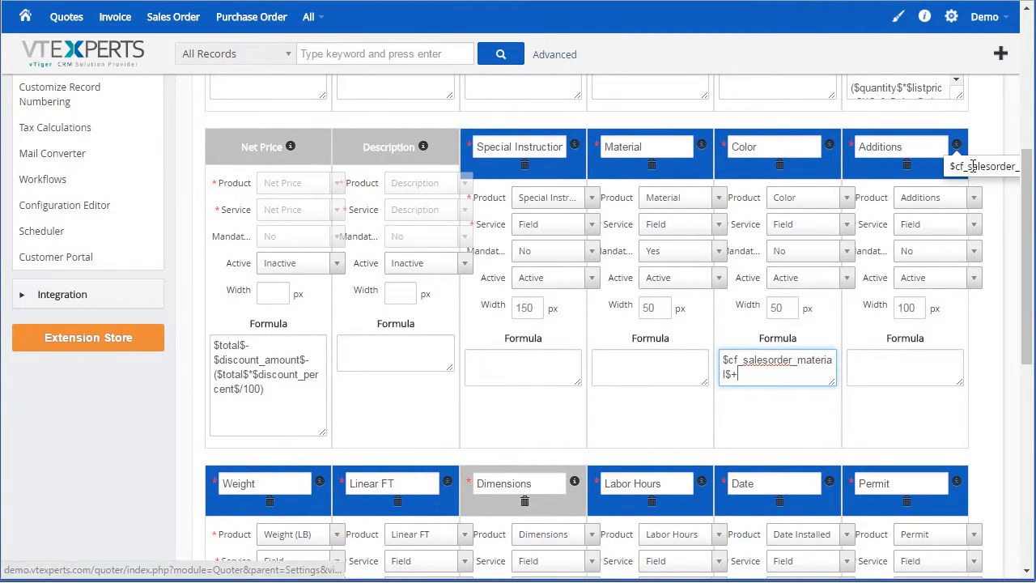
type("$cf_salesorder_additions$")
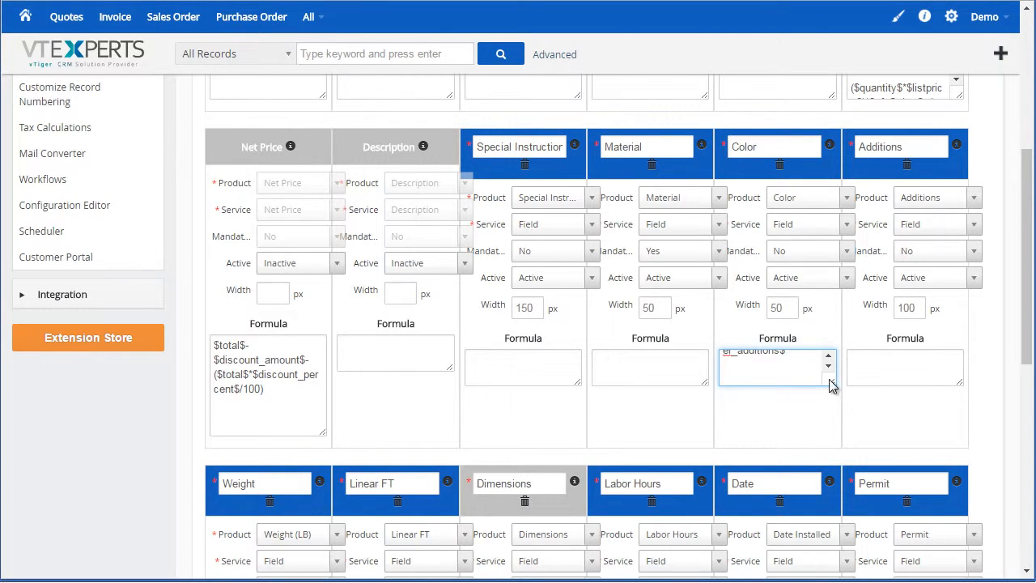
type("$cf_salesorder_material$+$cf_salesorder_additions$")
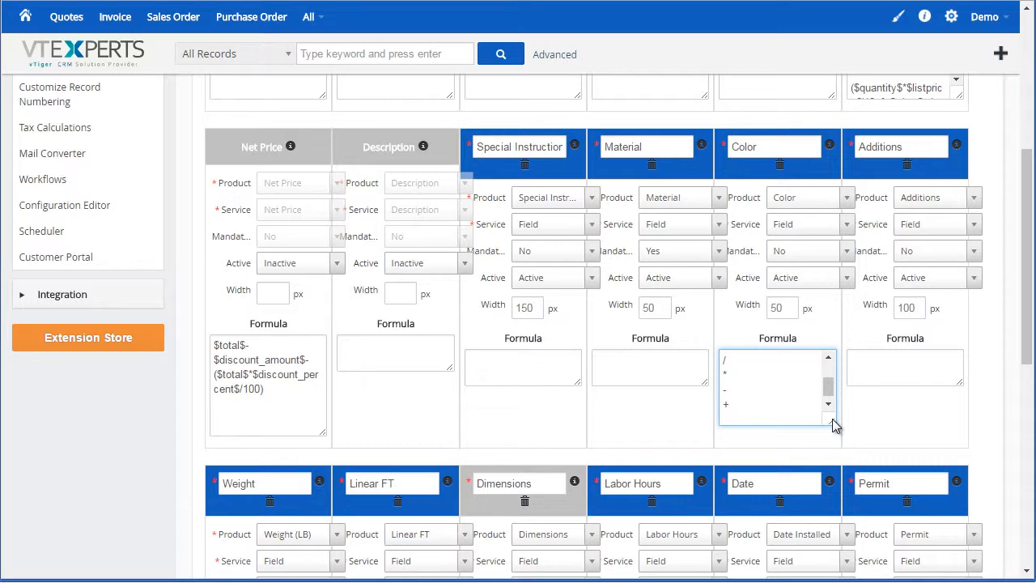
type("()")
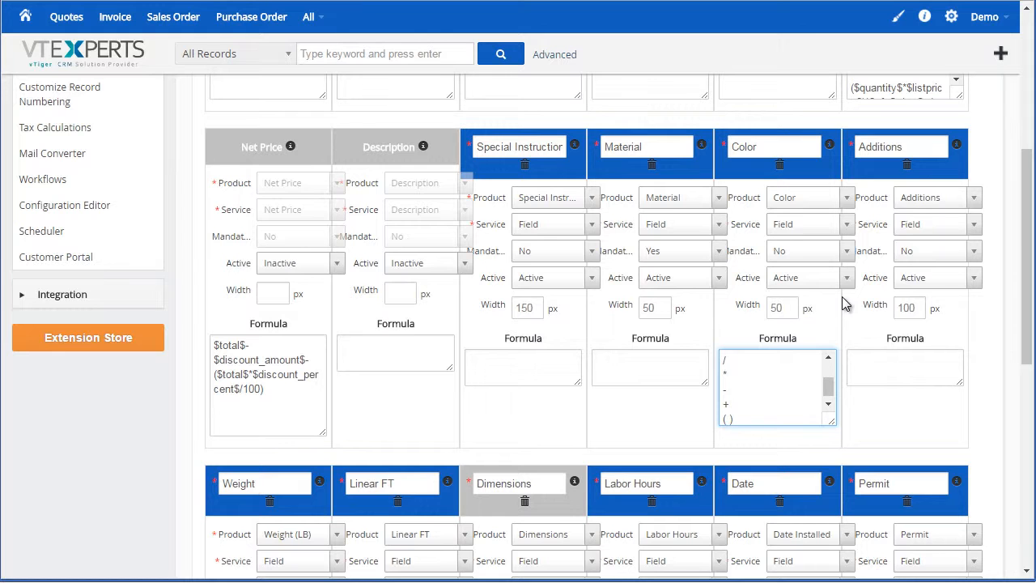
mouse_move(839, 305)
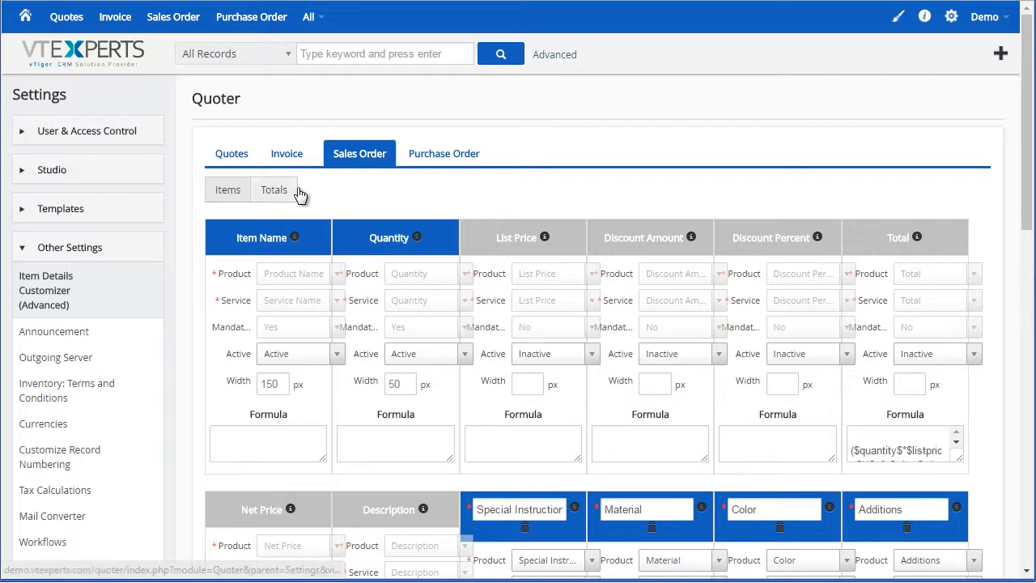
- Review the Totals formulas, pick out $quantity$ in the total-items SUM, and match it against the Quantity column
left_click(274, 189)
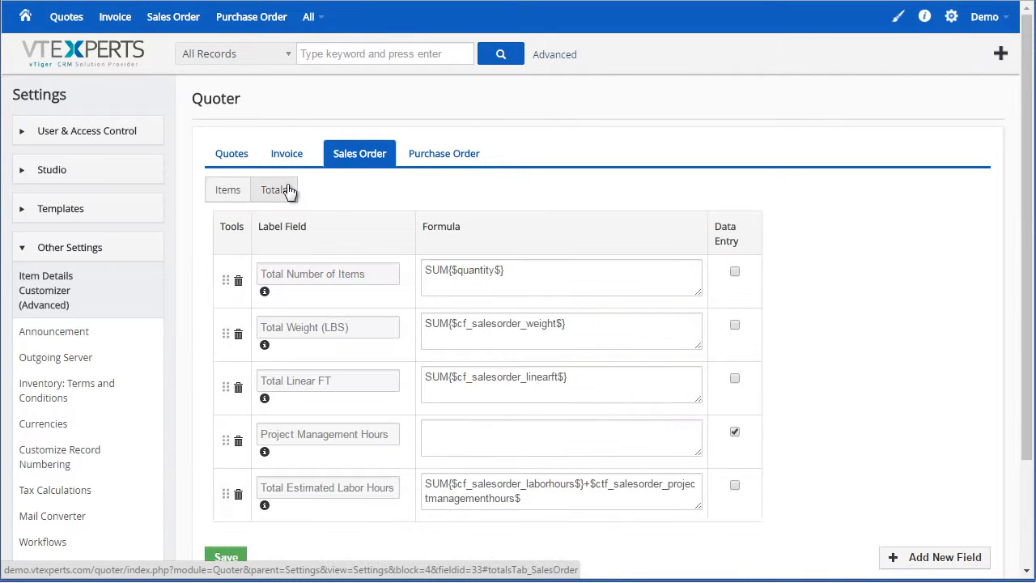
scroll("down", 3)
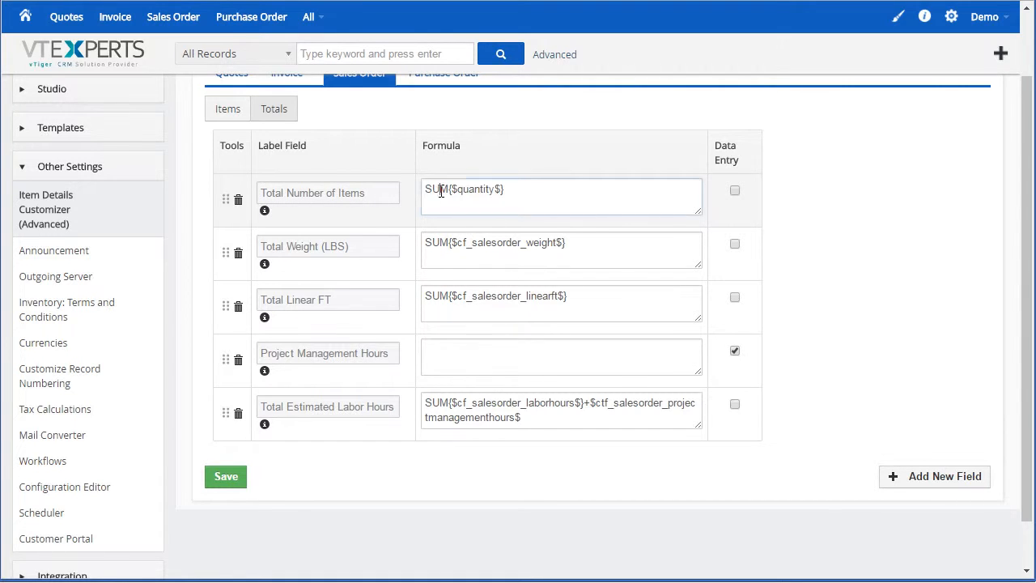
double_click(437, 188)
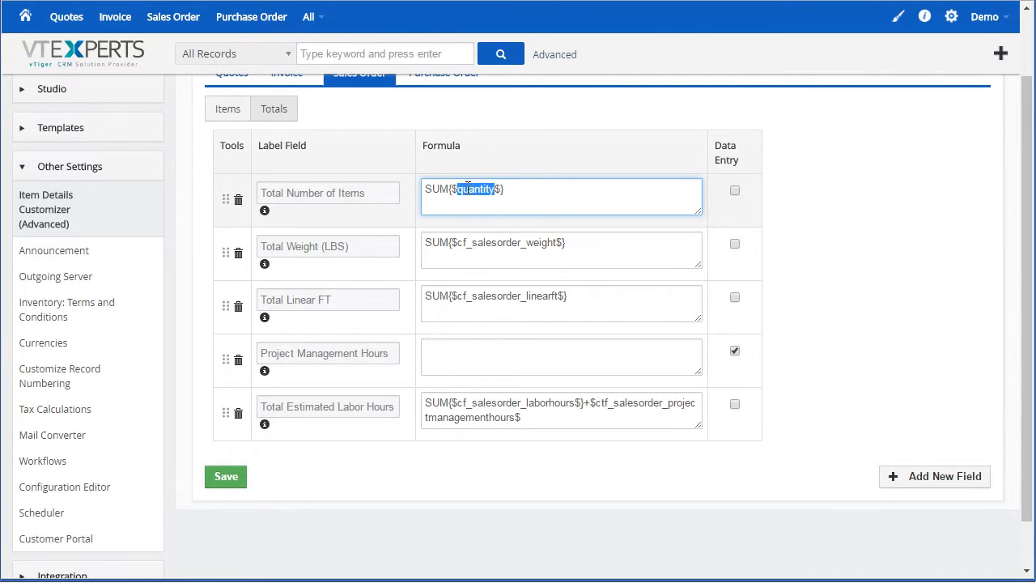
left_click(227, 109)
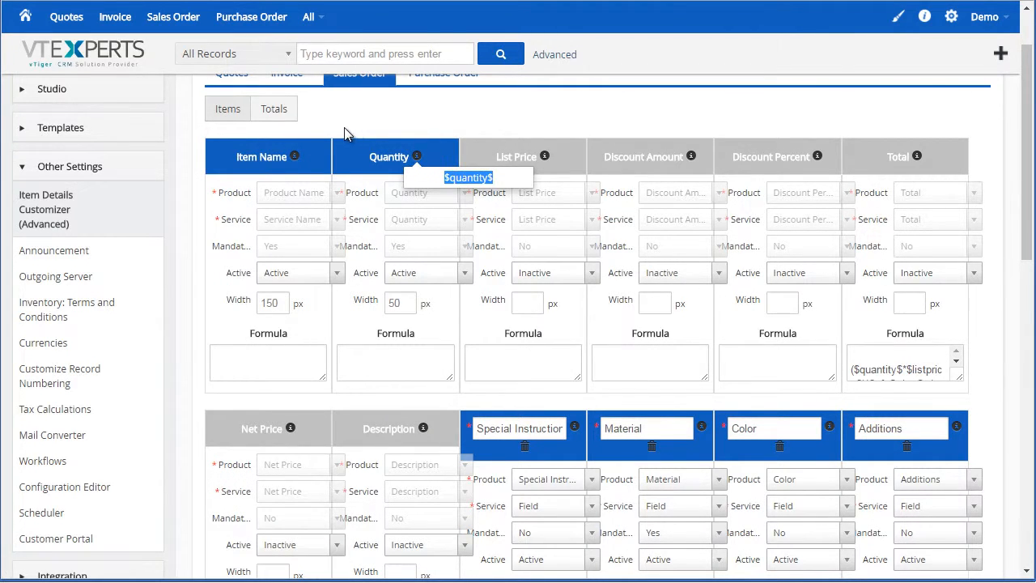
- Confirm the Weight column's variable $cf_salesorder_weight$ matches the Total Weight formula, then return to Totals
left_click(273, 109)
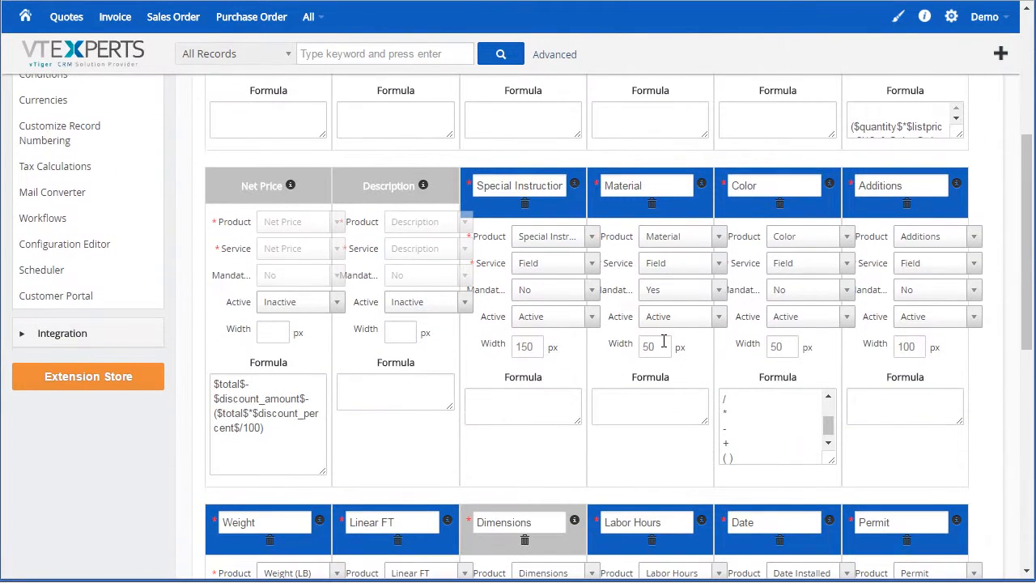
scroll("down", 3)
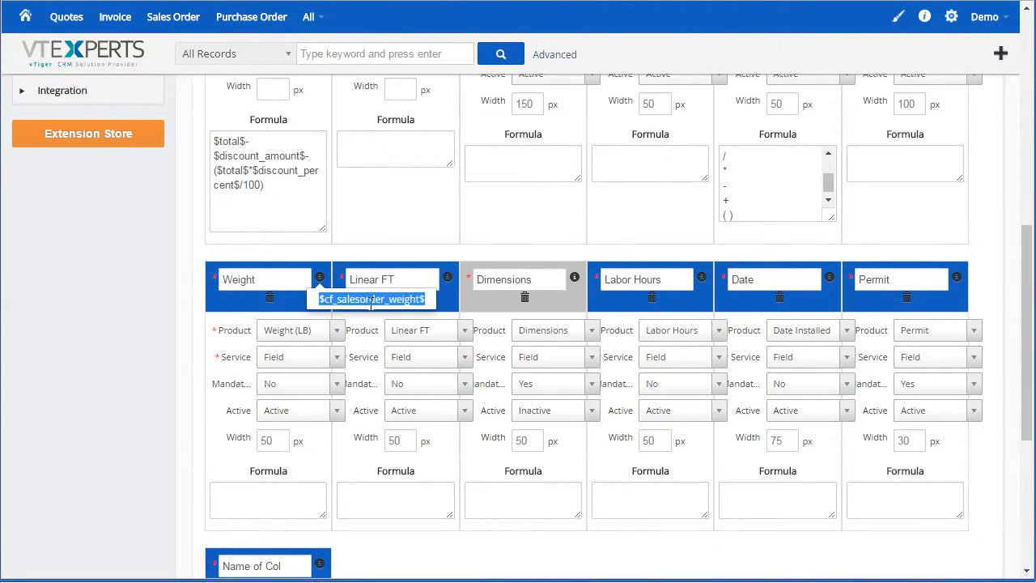
scroll("down", 3)
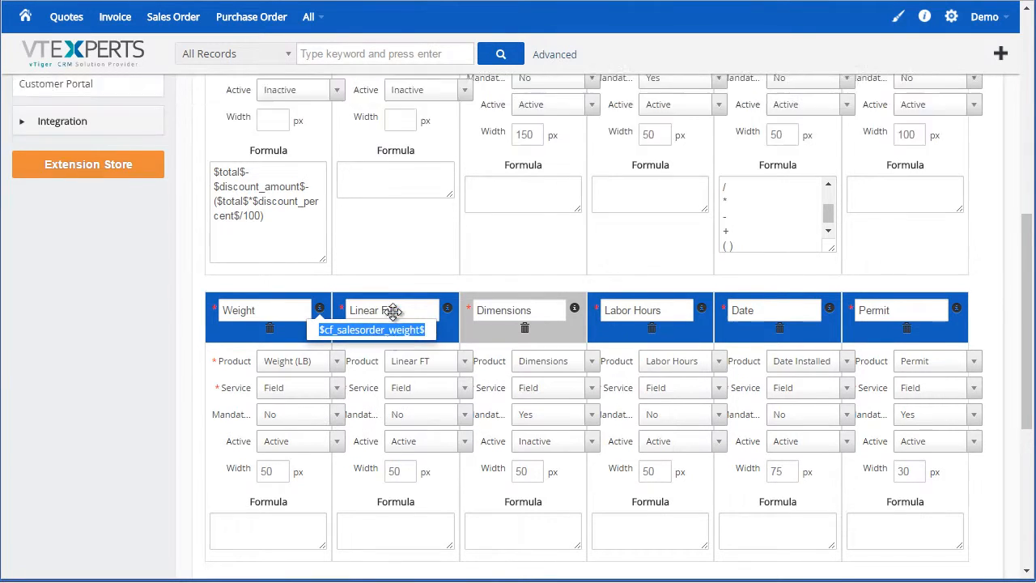
left_click(273, 188)
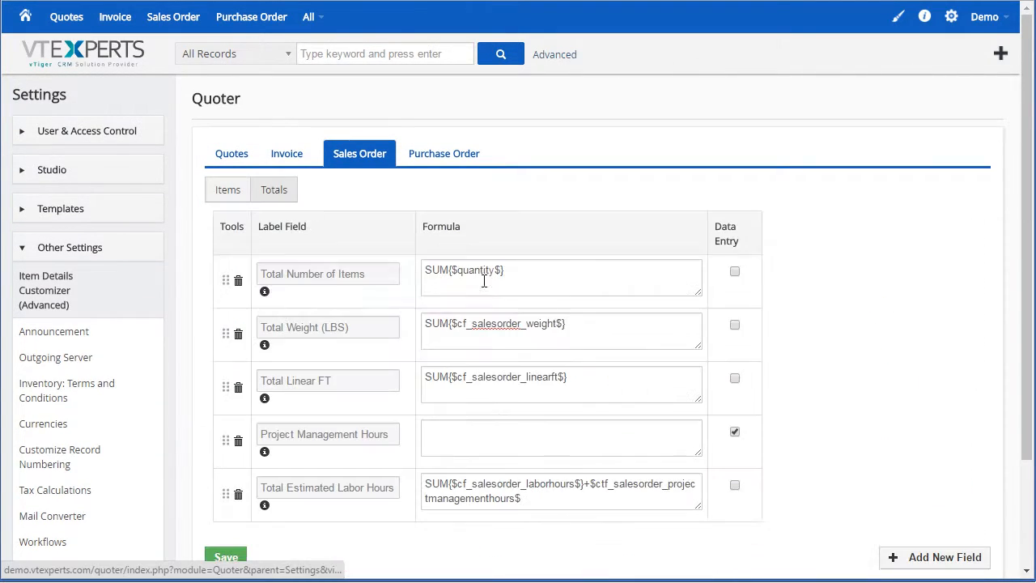
double_click(505, 324)
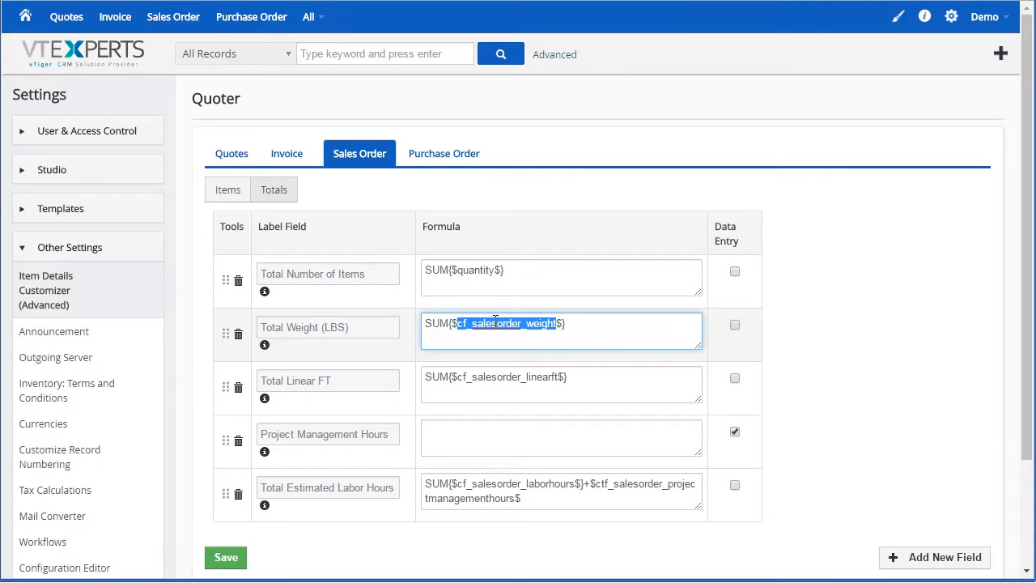
mouse_move(576, 335)
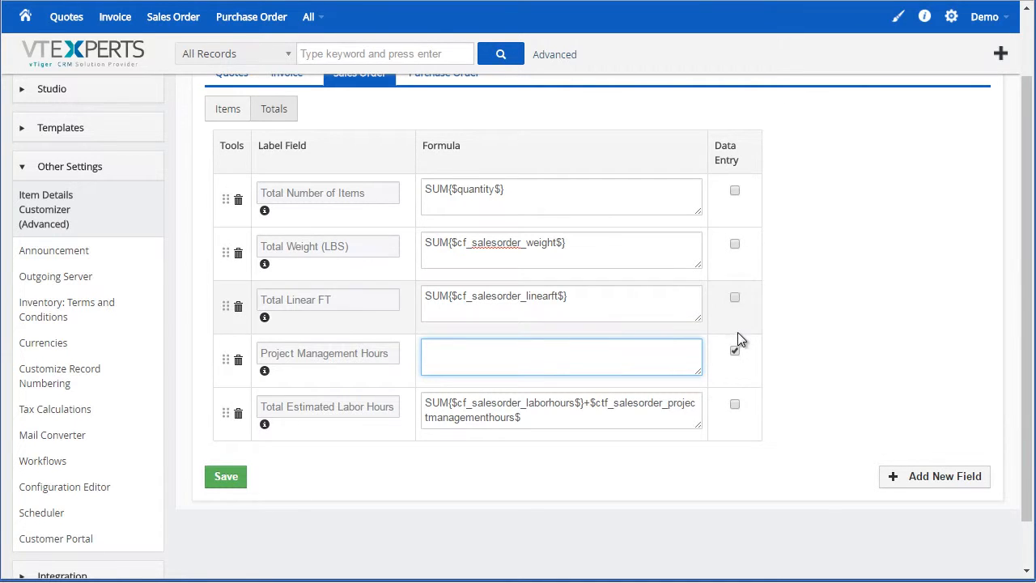
left_click(735, 354)
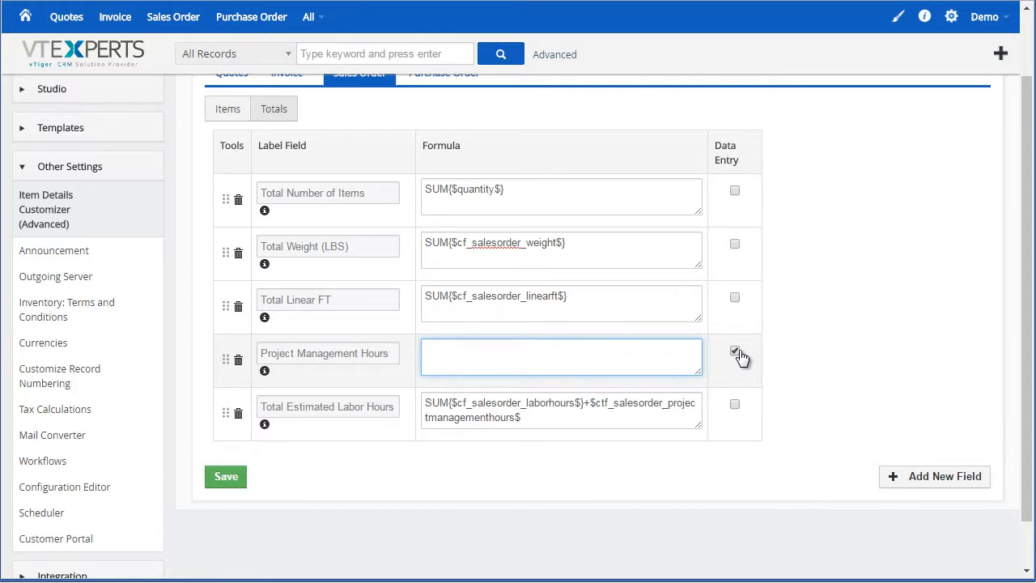
left_click(560, 356)
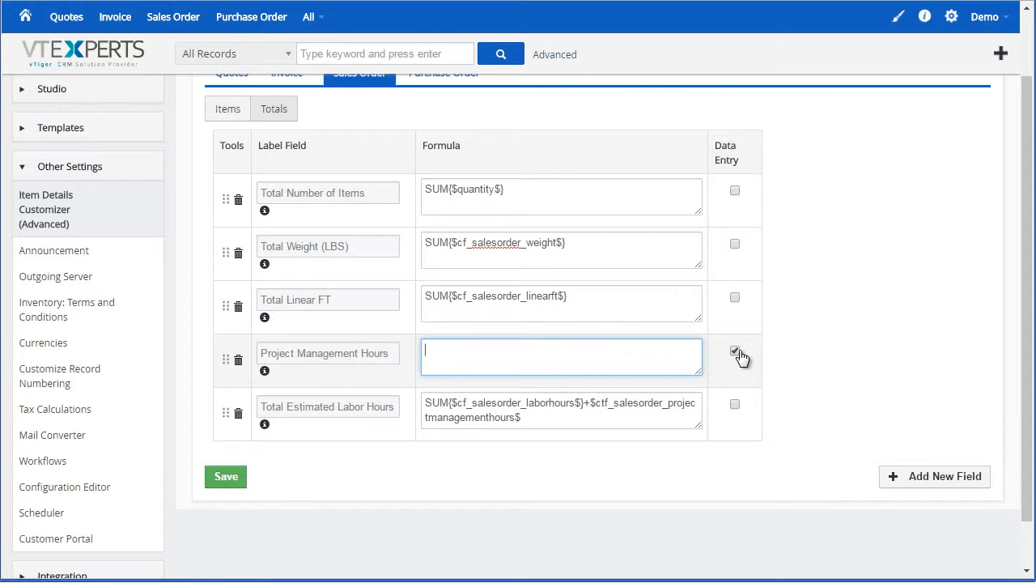
left_click(735, 349)
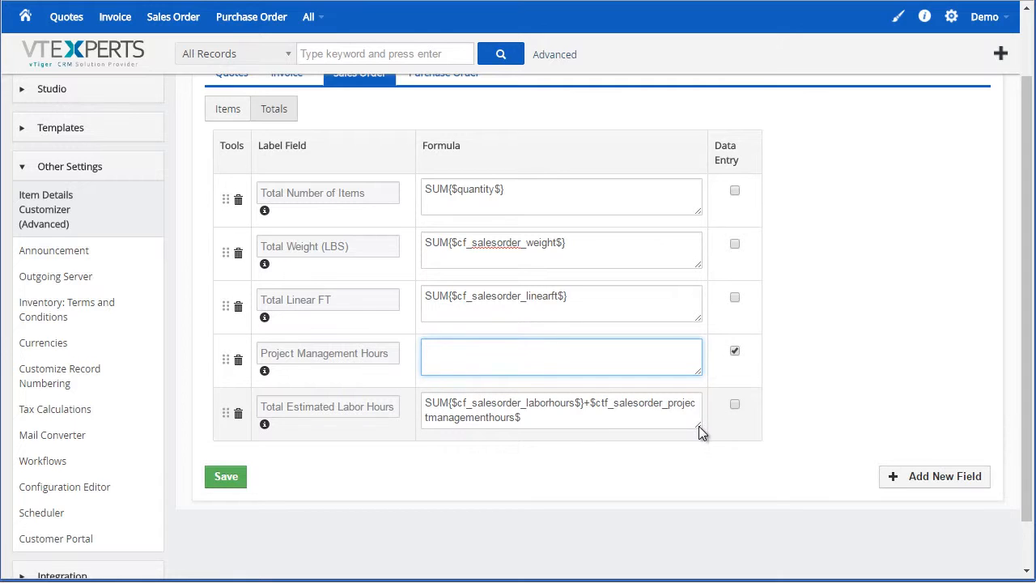
left_click(560, 408)
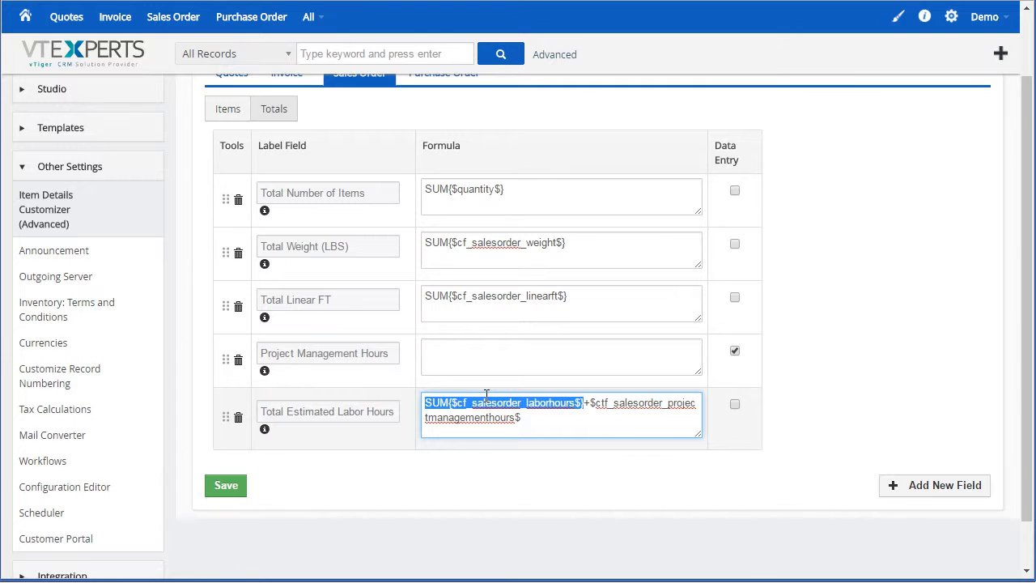
mouse_move(592, 401)
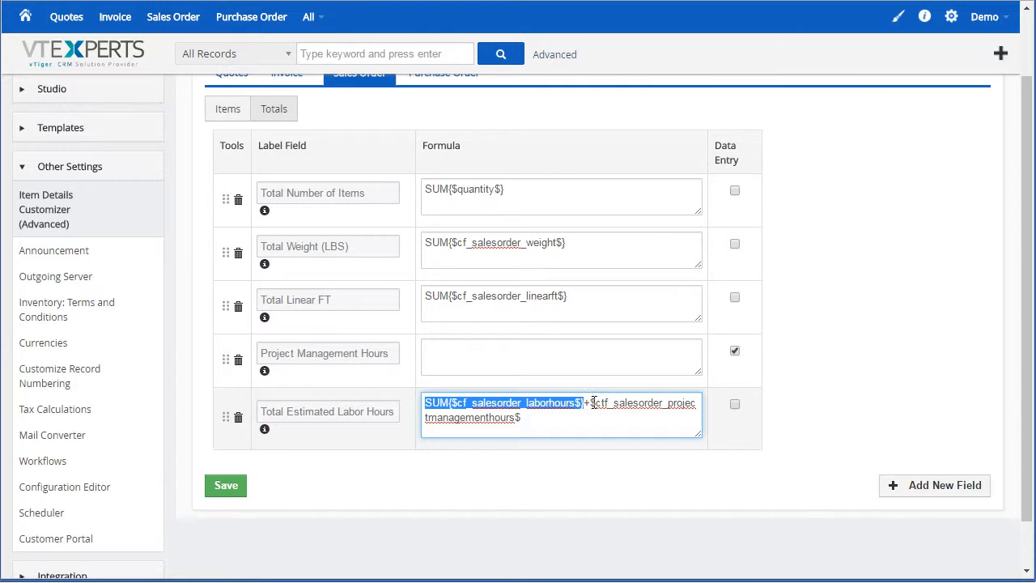
left_click(560, 357)
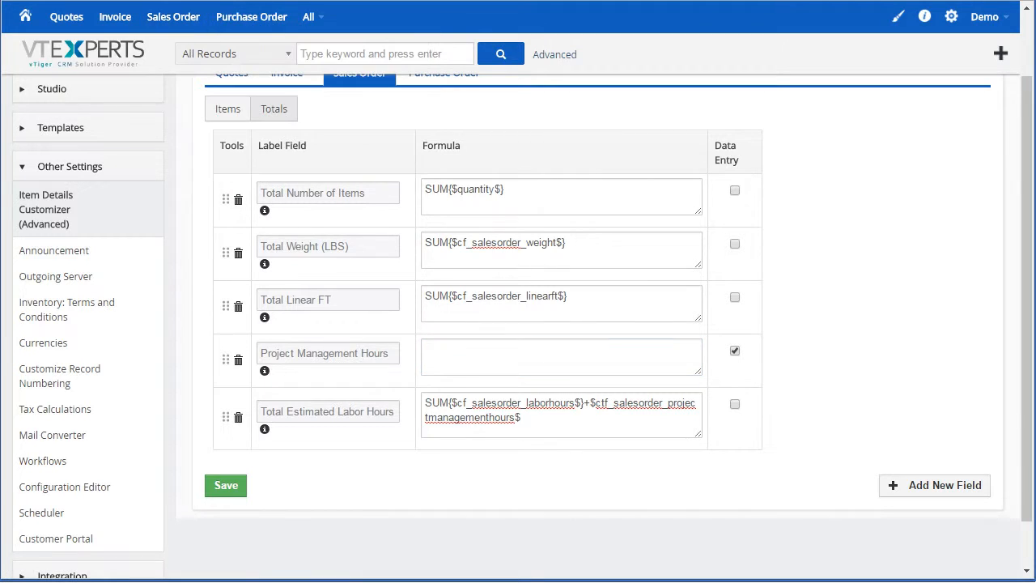
- Change the Windows 7 CD line's Labor Hours to 200, recalculating Total Estimated Labor Hours to 326.00
left_click(171, 16)
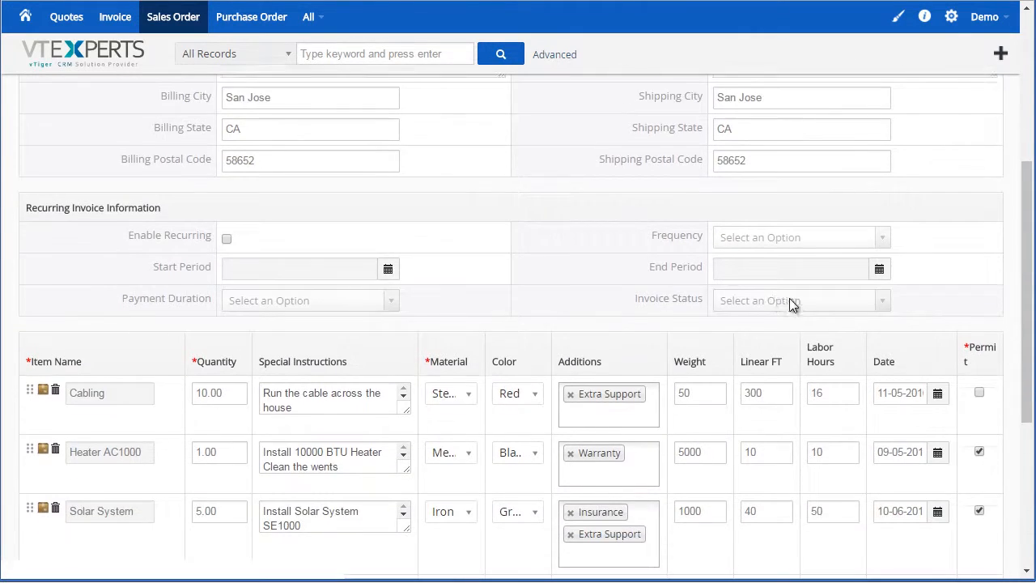
scroll("down", 3)
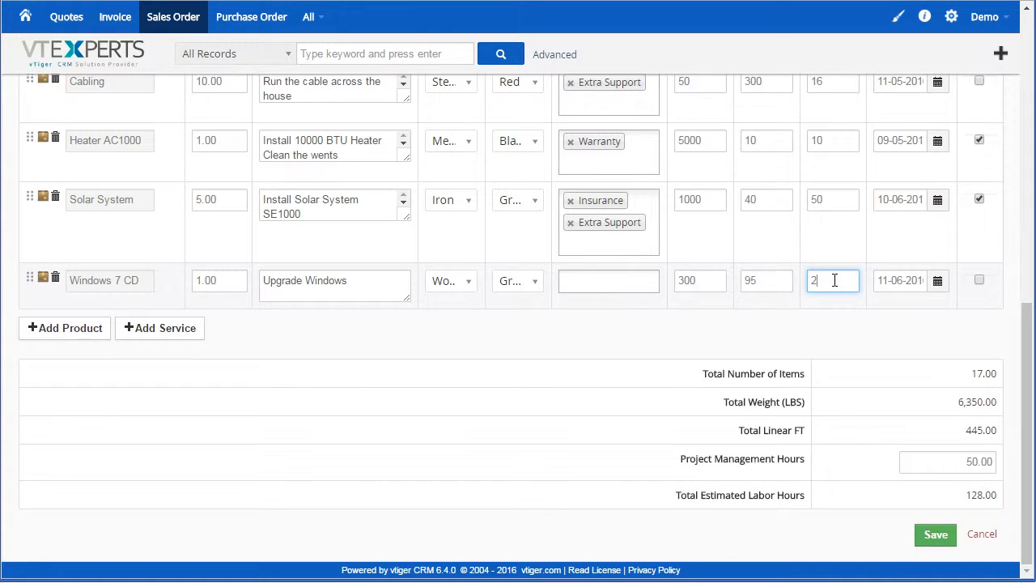
type("00")
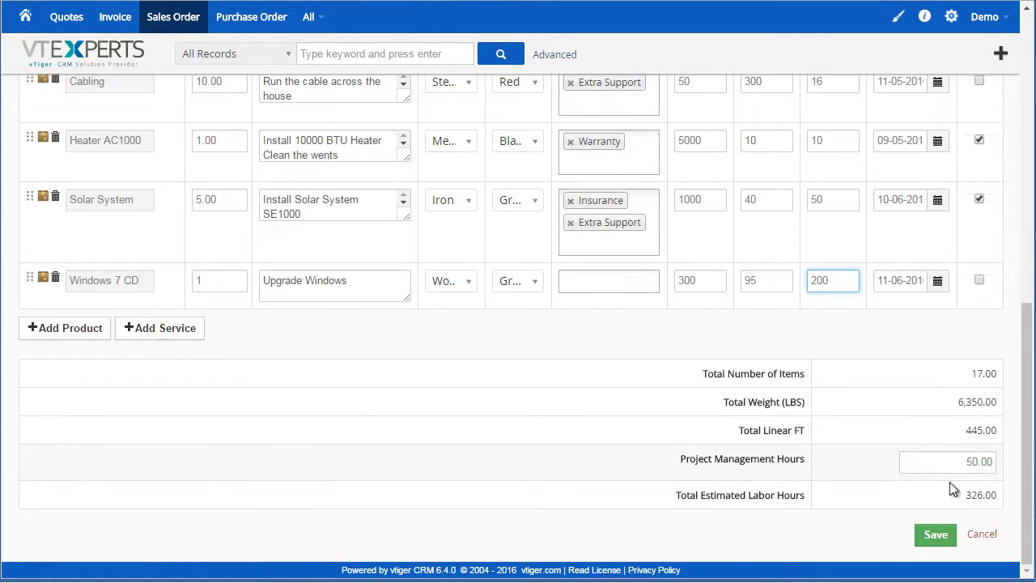